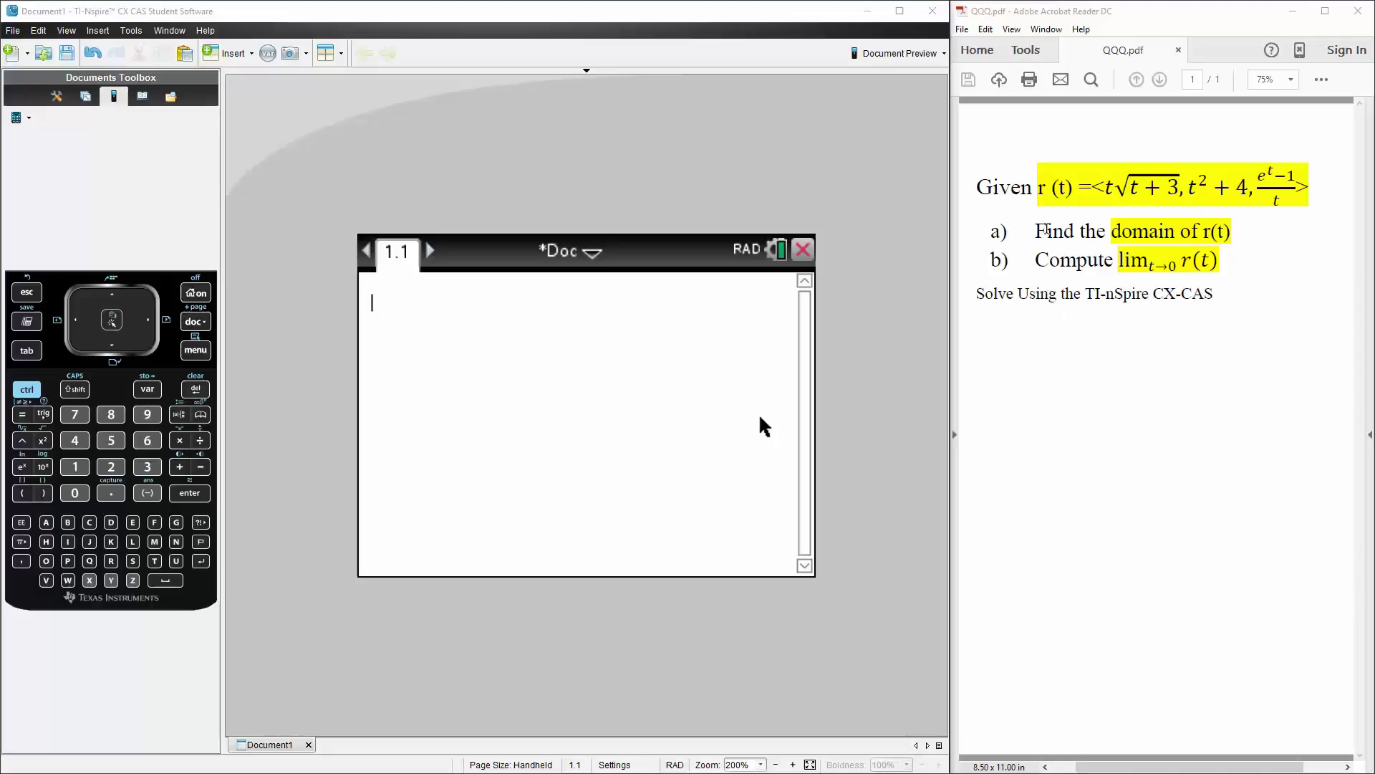
mouse_move(1066, 227)
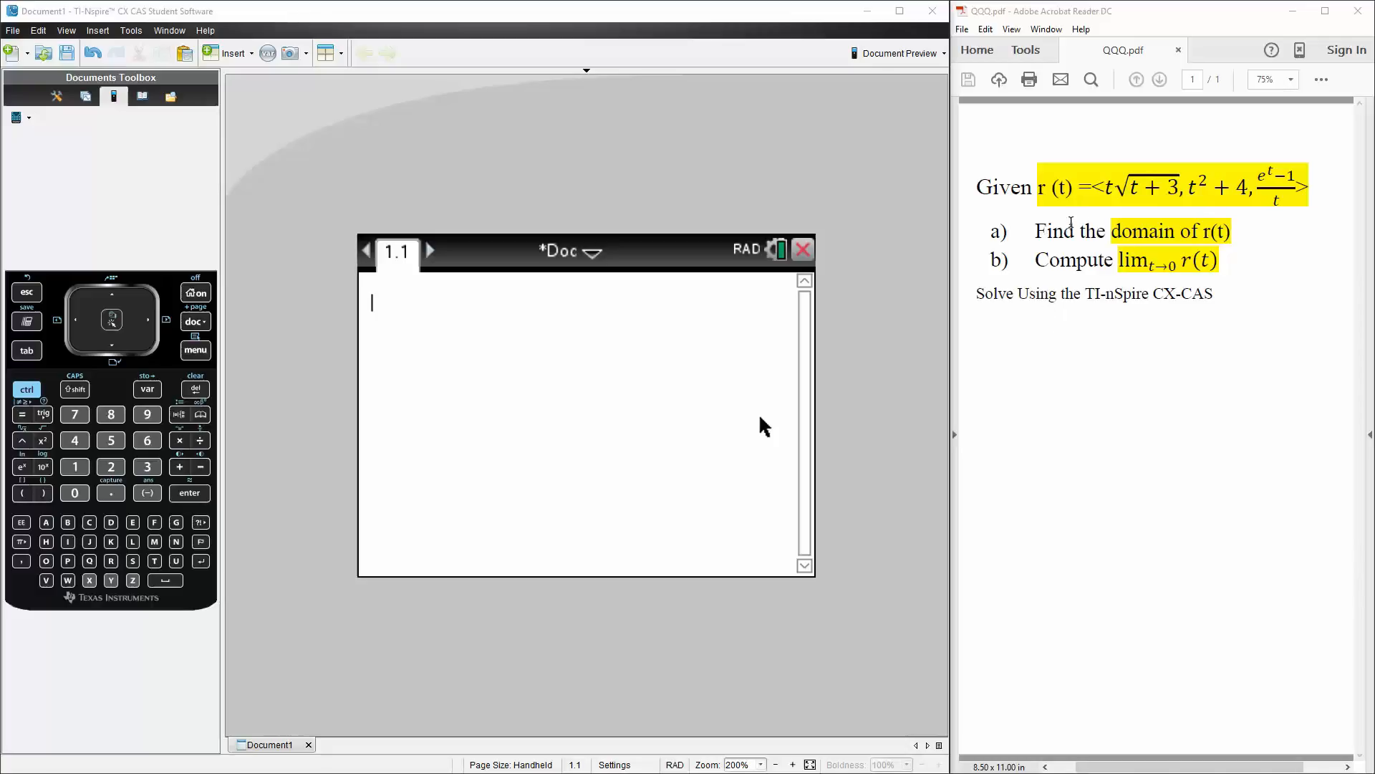
mouse_move(1106, 215)
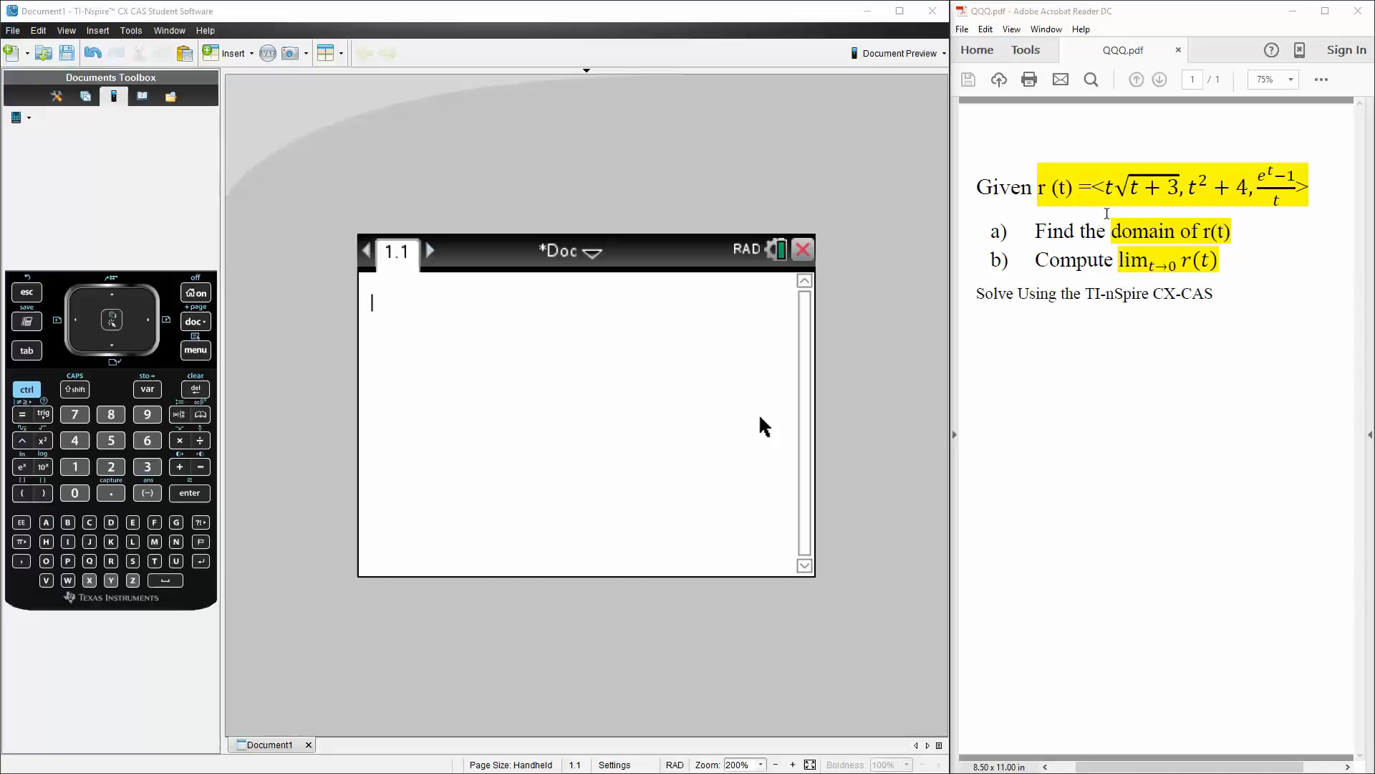
mouse_move(1161, 204)
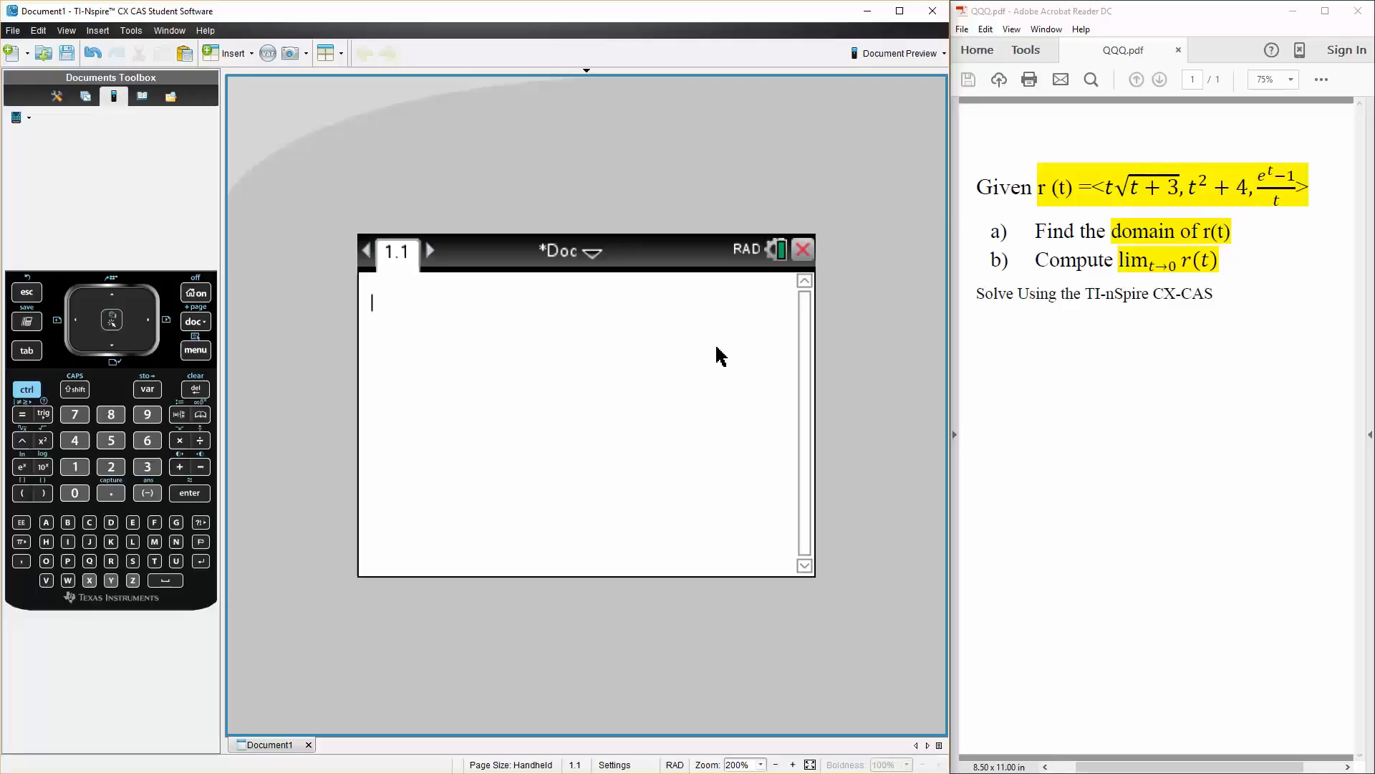
Step: Evaluate domain(t·√(t+3), t) with the square root template, returning −3 ≤ t < ∞
type("domai")
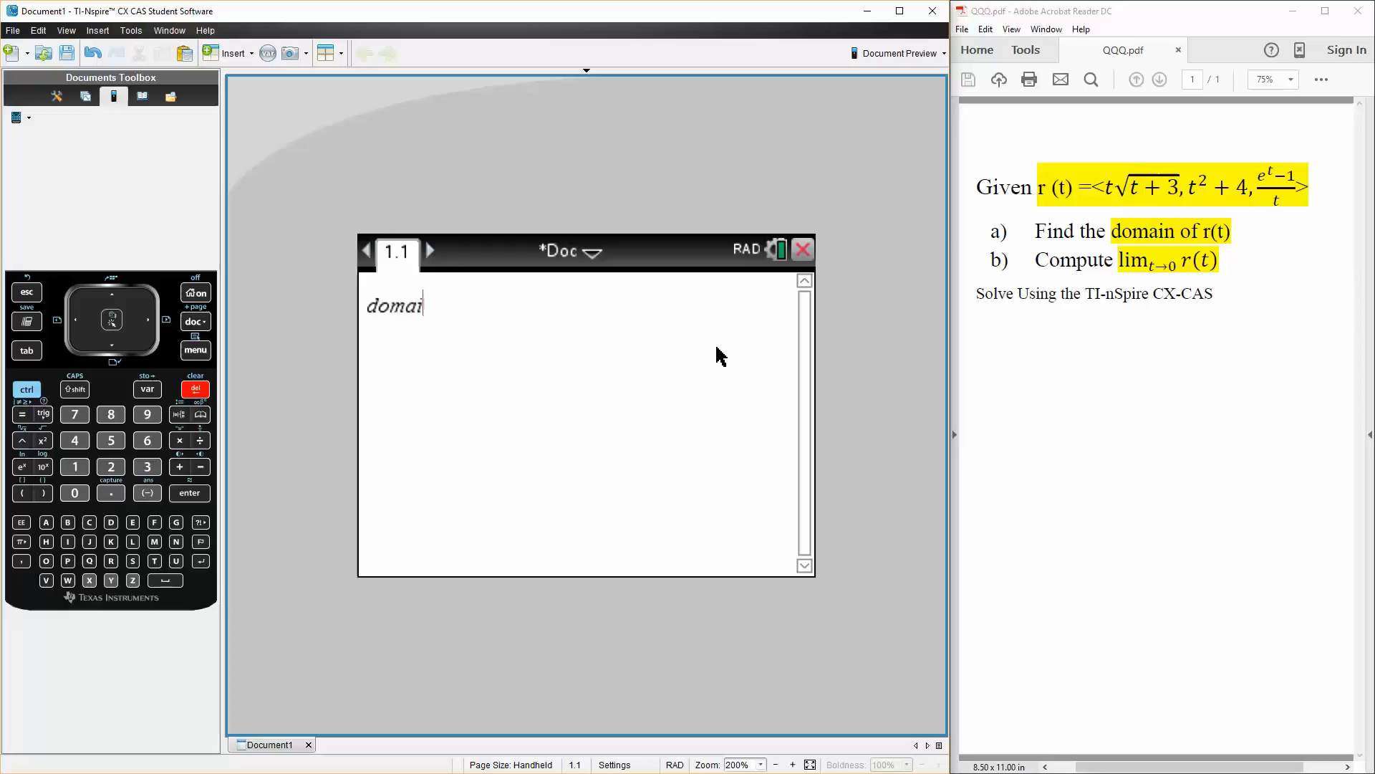
type("n(t·")
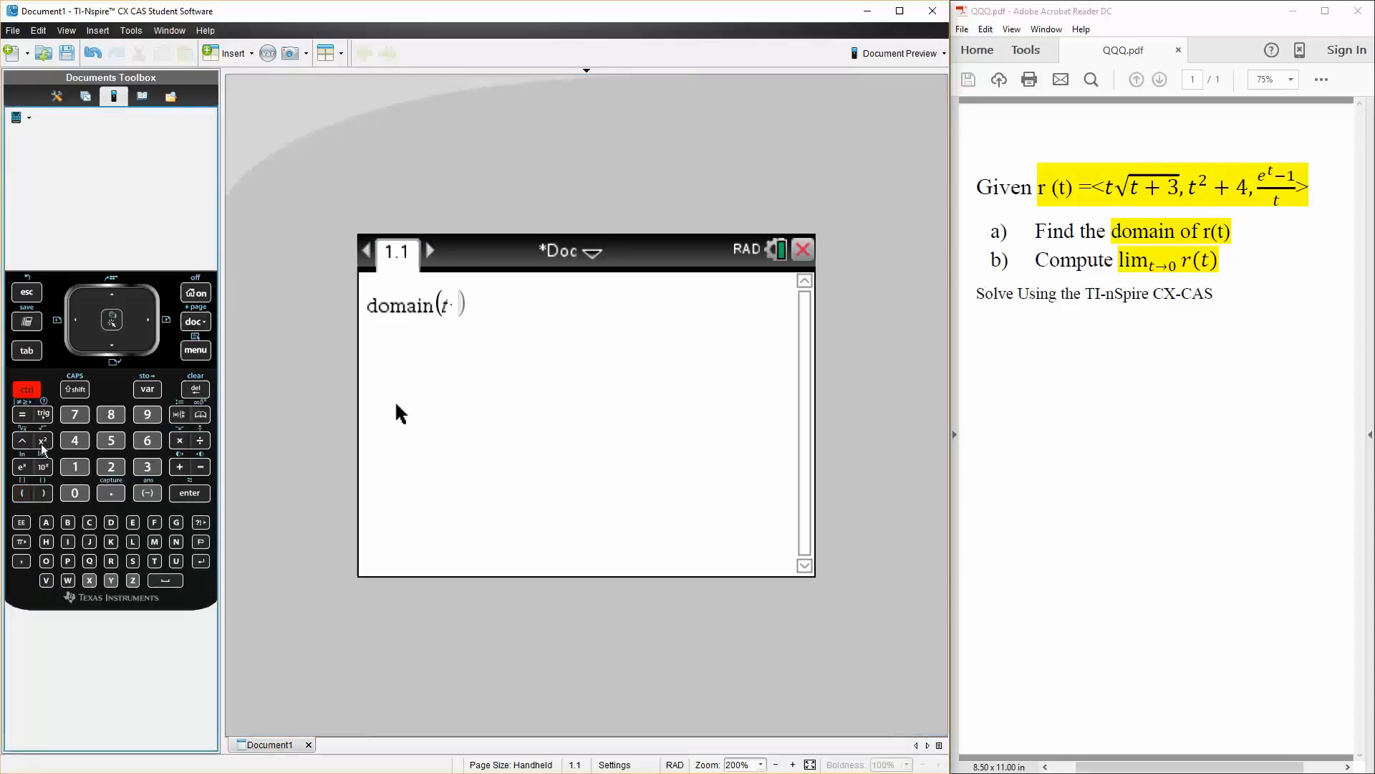
left_click(146, 466)
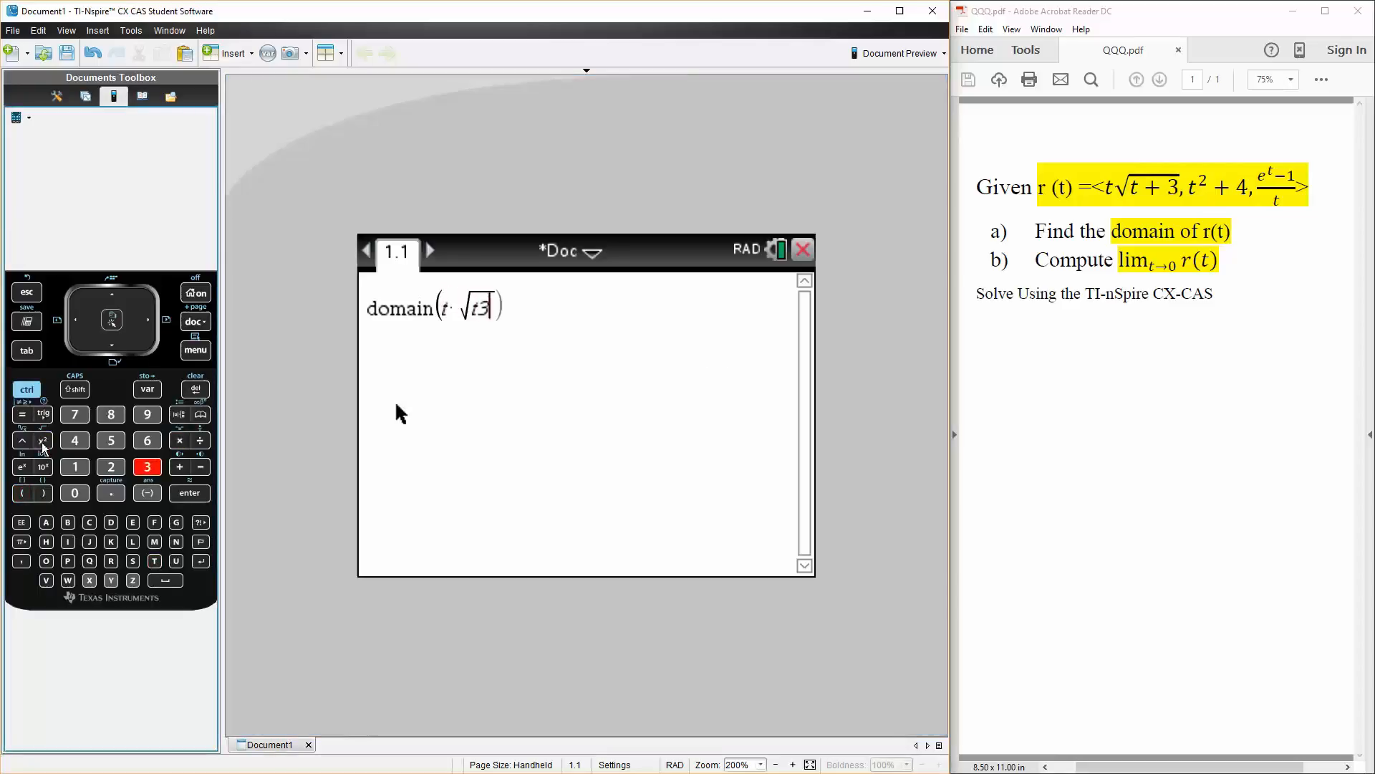
type("+")
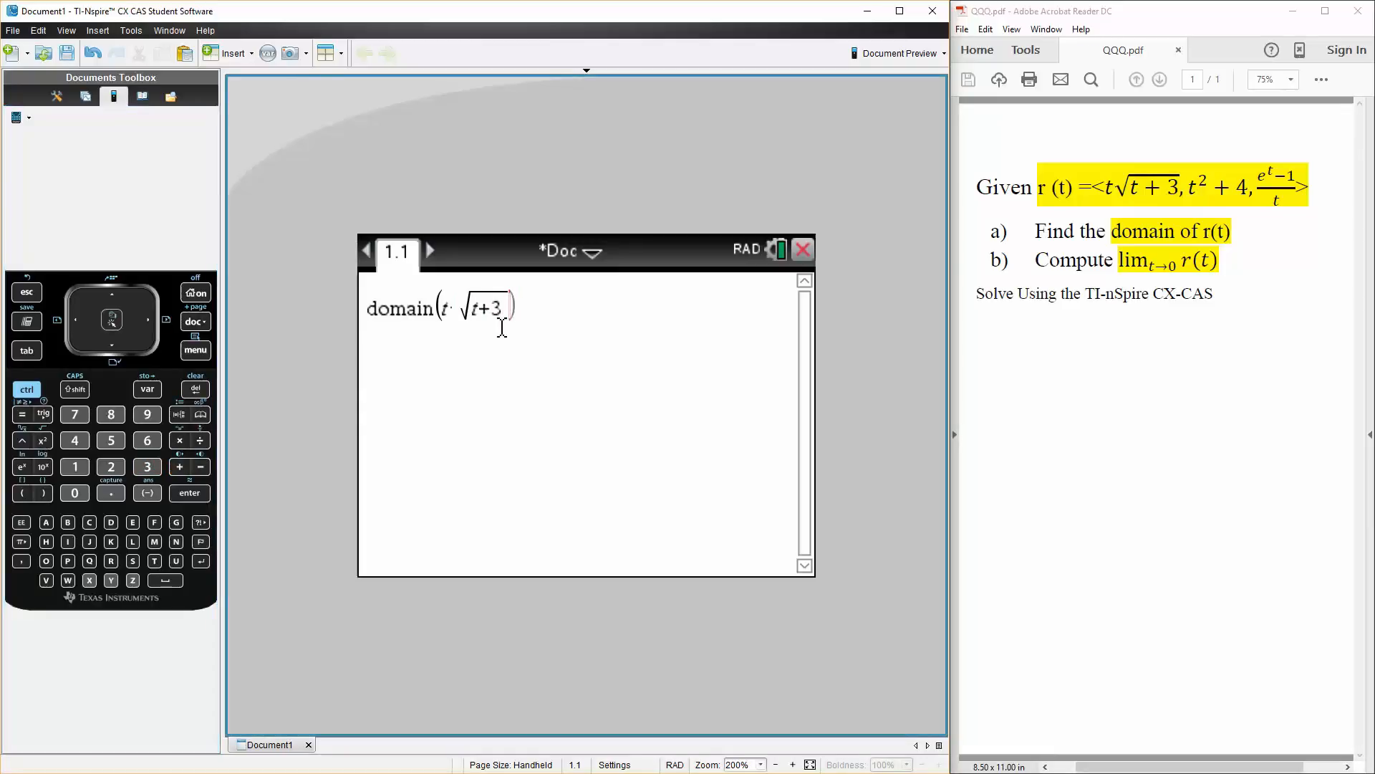
type(",t")
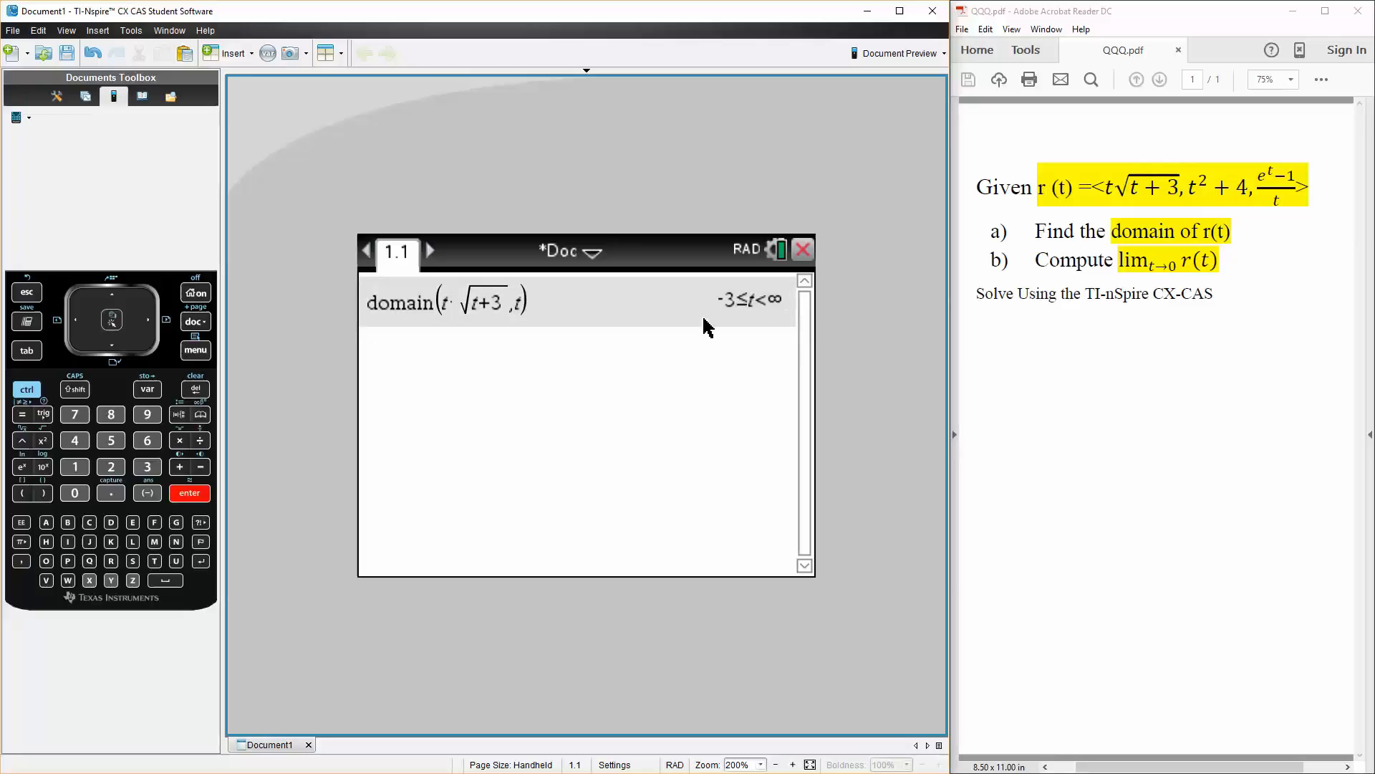
mouse_move(734, 358)
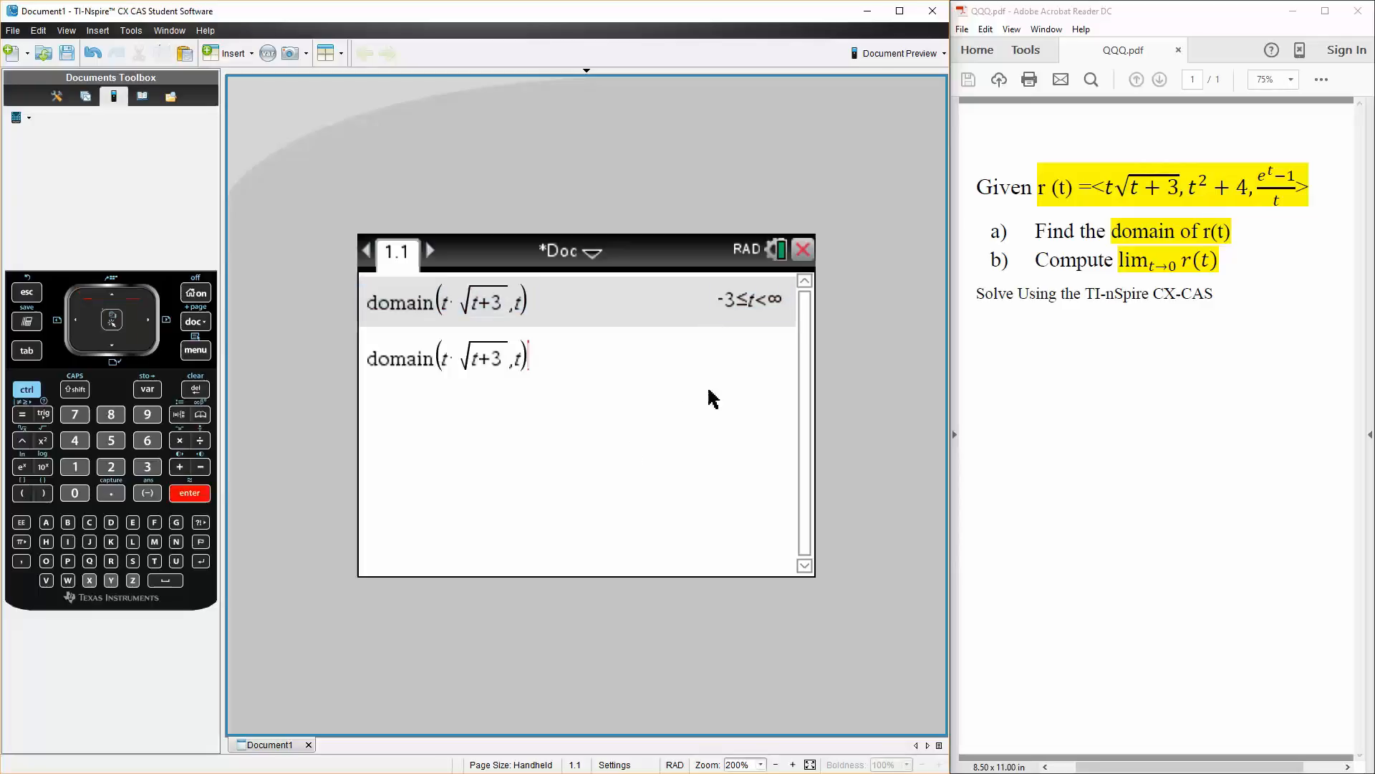
Step: Edit the copied domain entry to domain(t²+4, t), returning −∞ < t < ∞
left_click(189, 492)
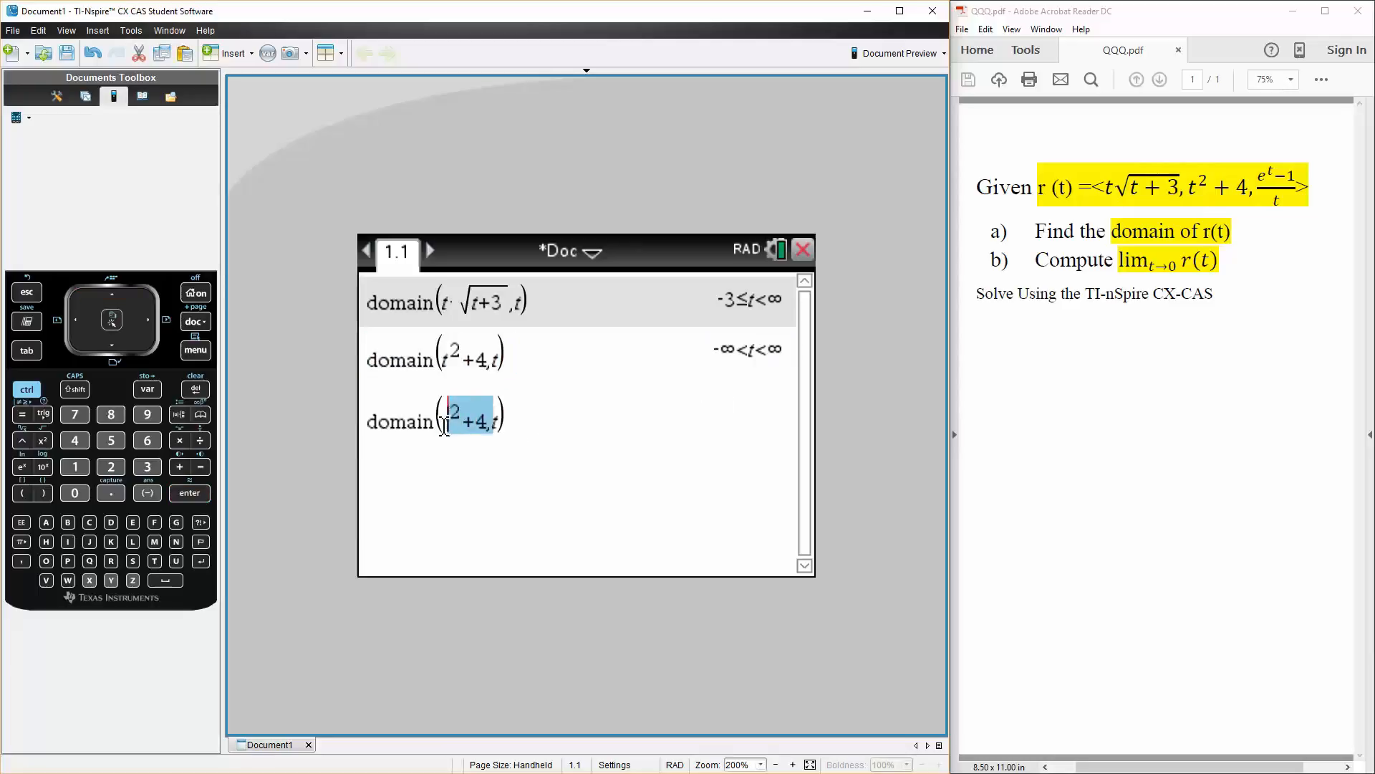
Step: Replace the copied expression with domain((e^t−1)/t, t) using the fraction template, returning t≠0
left_click(195, 388)
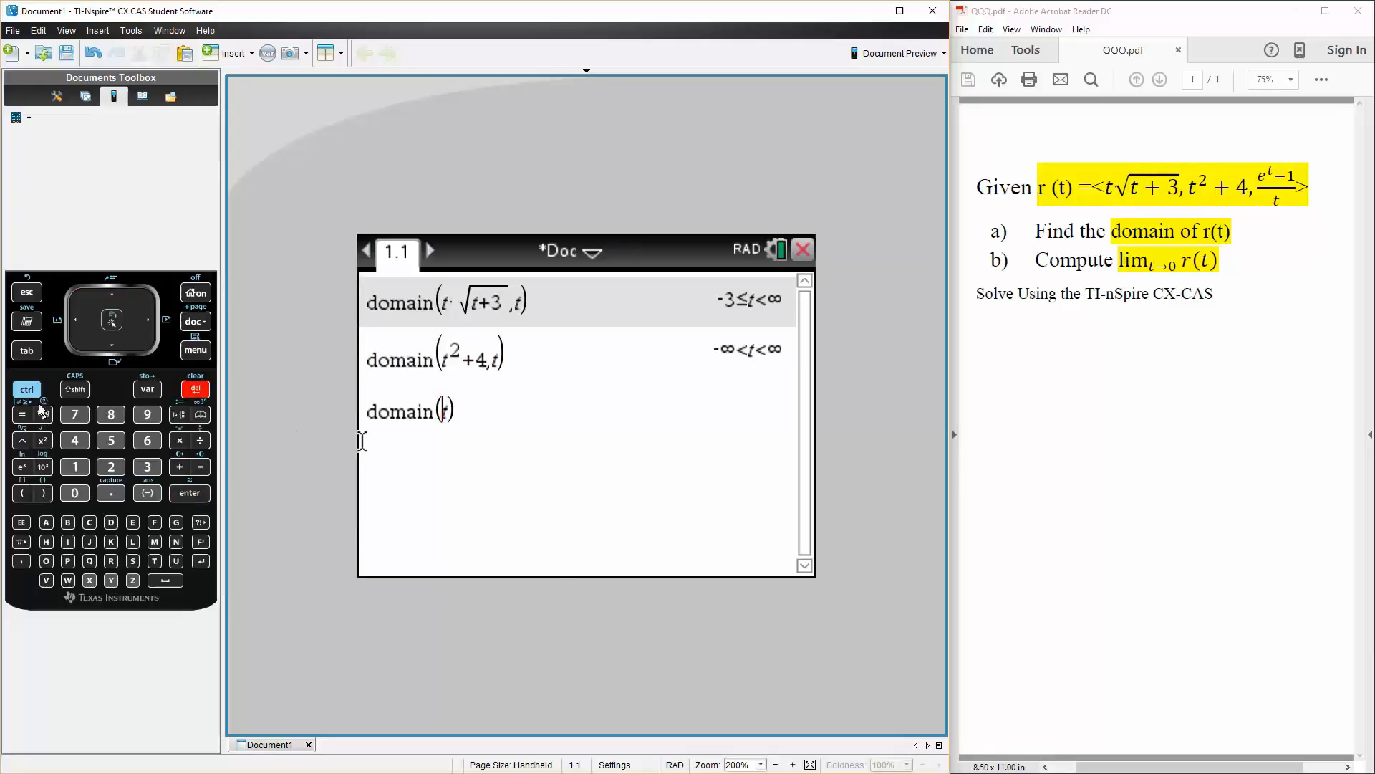
left_click(200, 439)
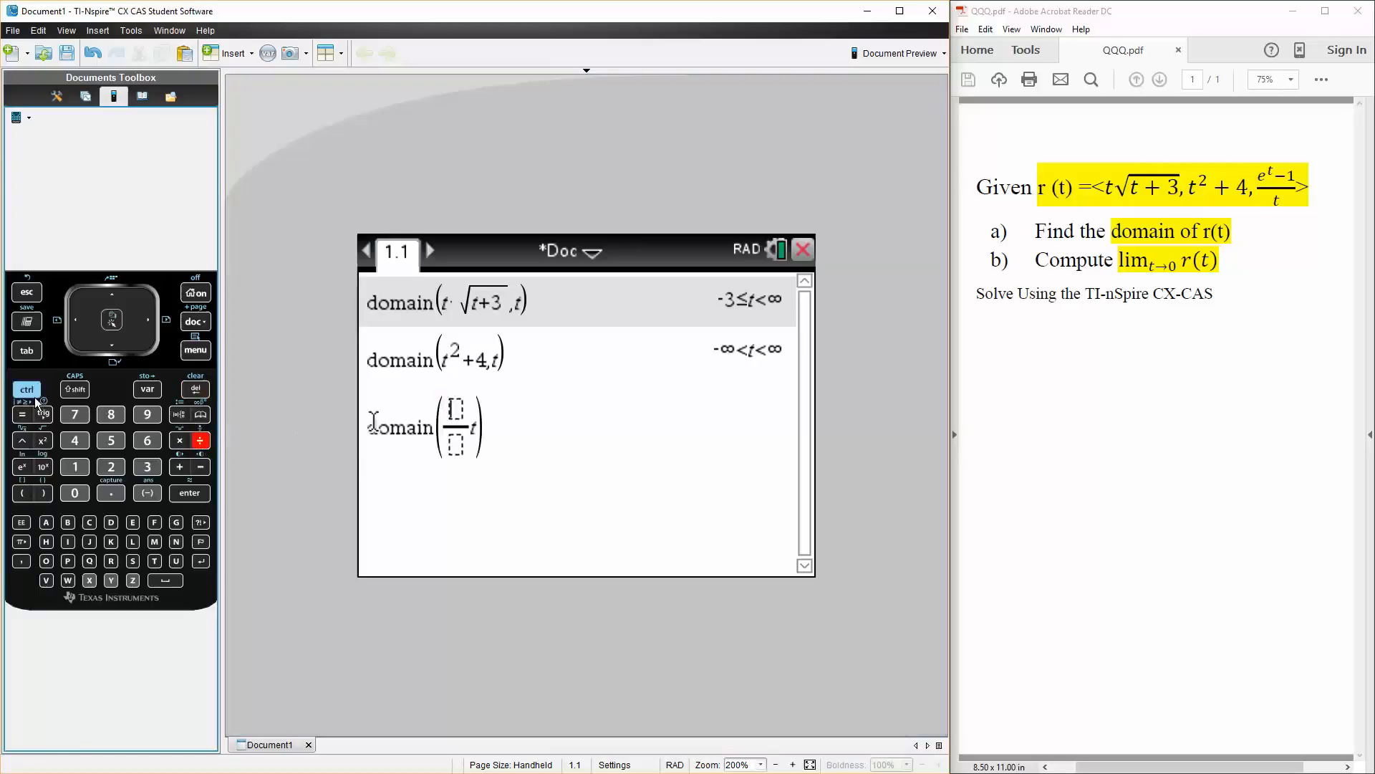
left_click(20, 465)
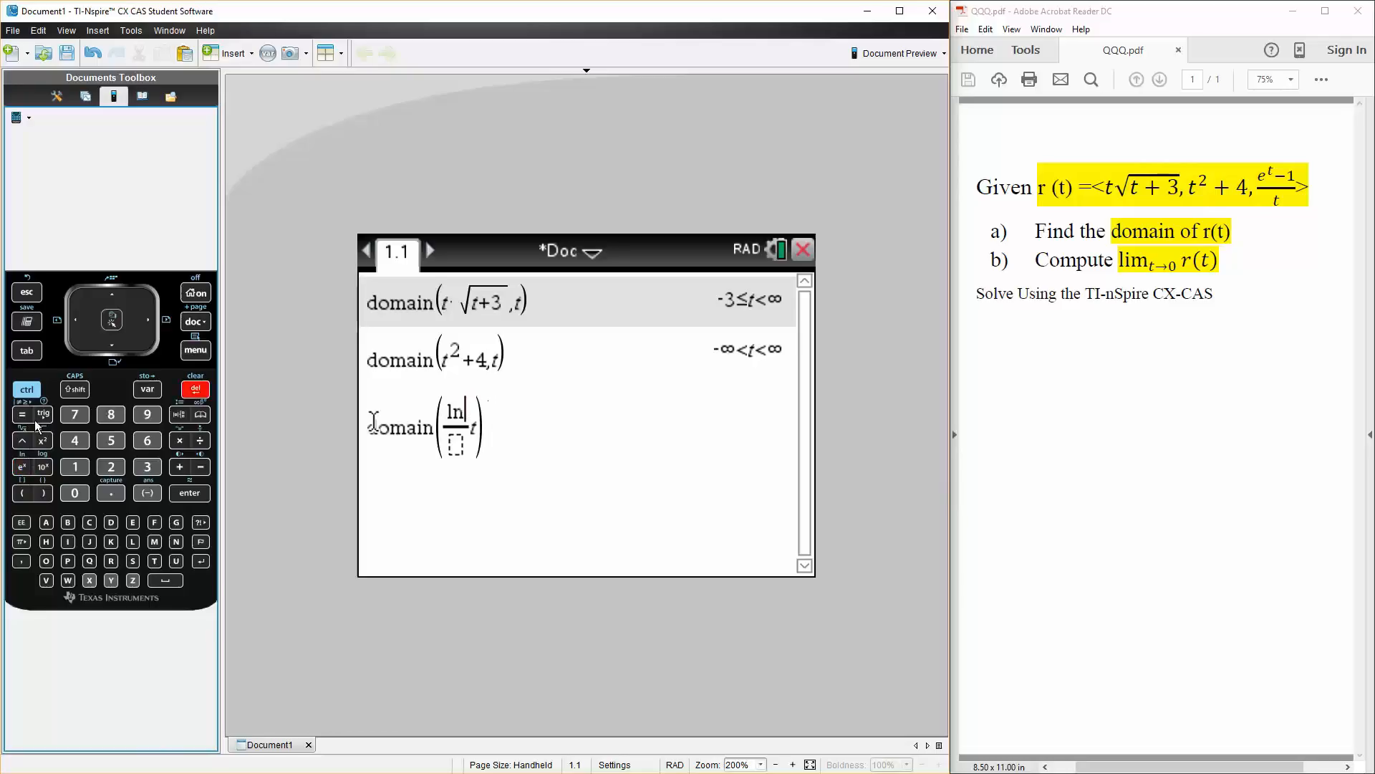
left_click(21, 466)
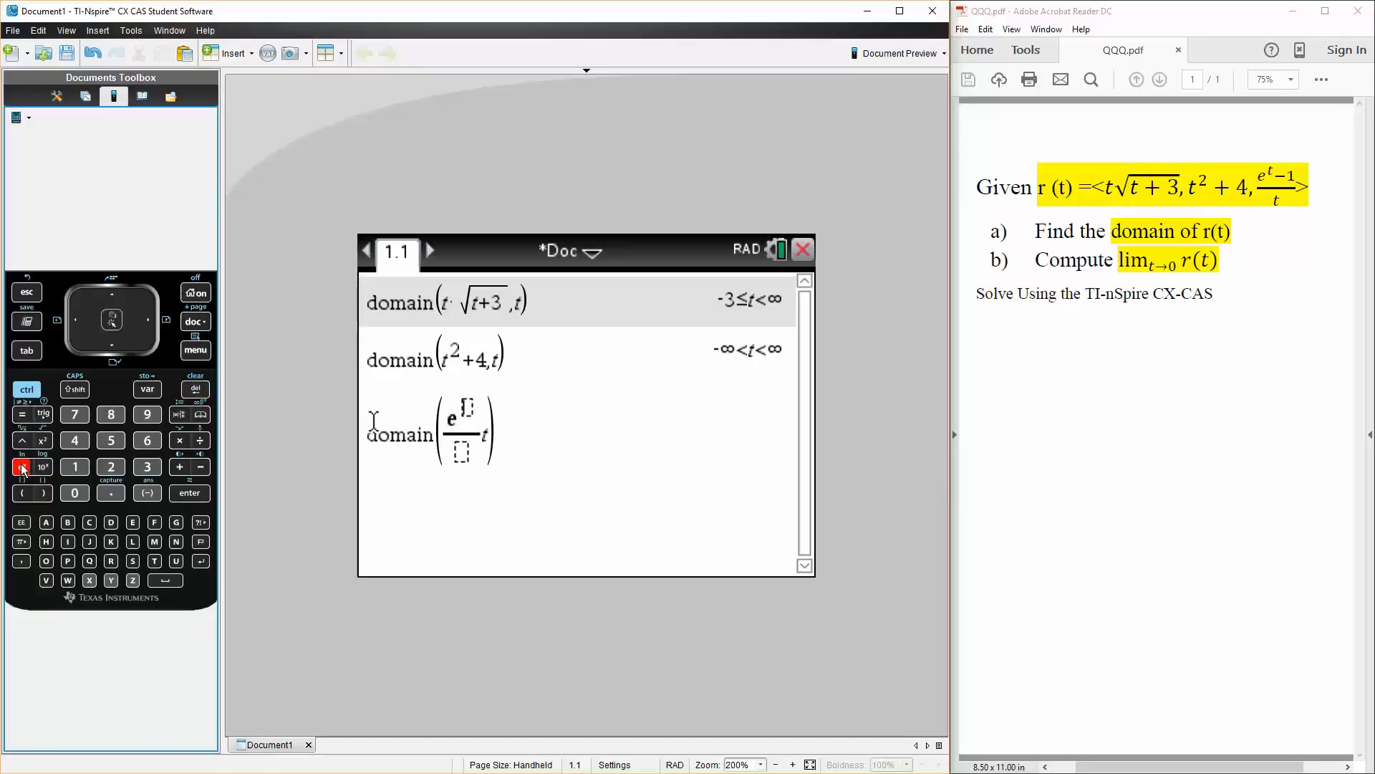
left_click(145, 320)
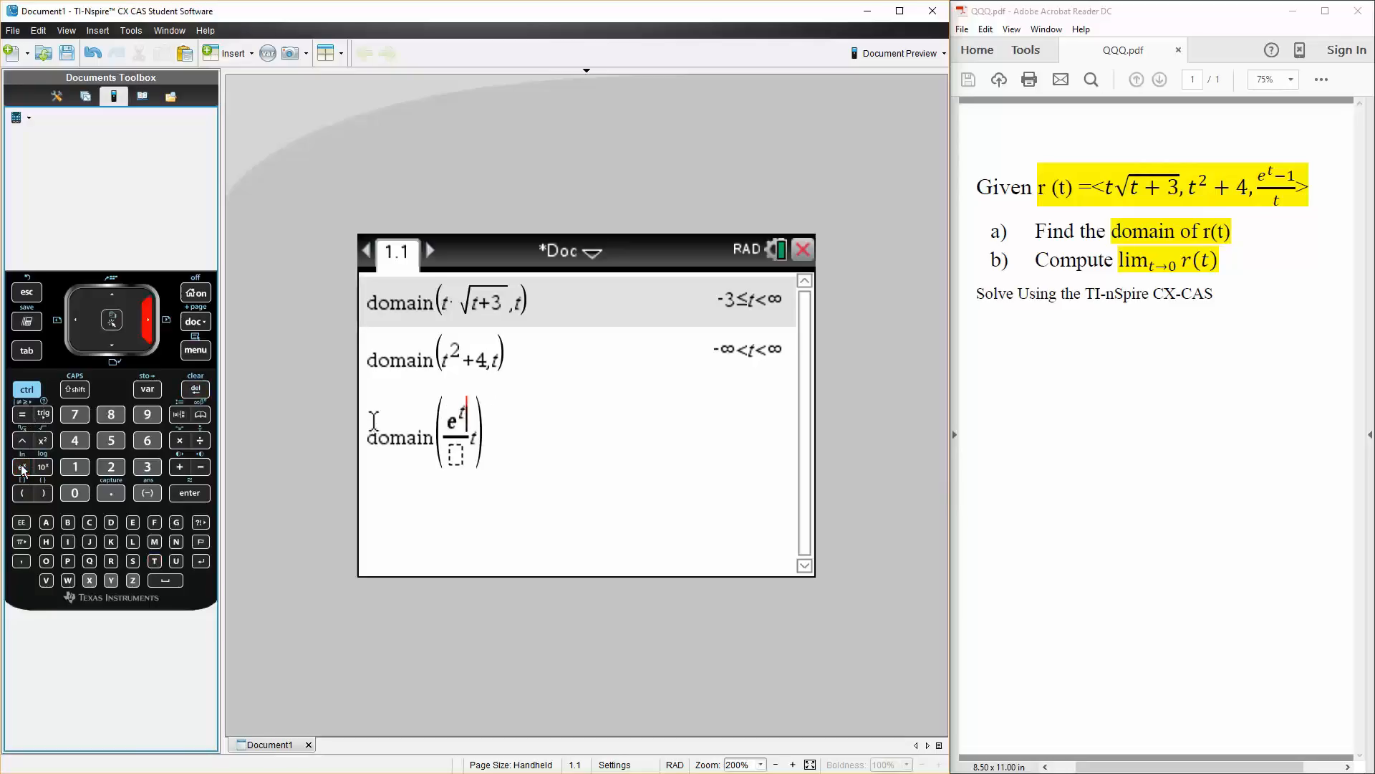
left_click(74, 467)
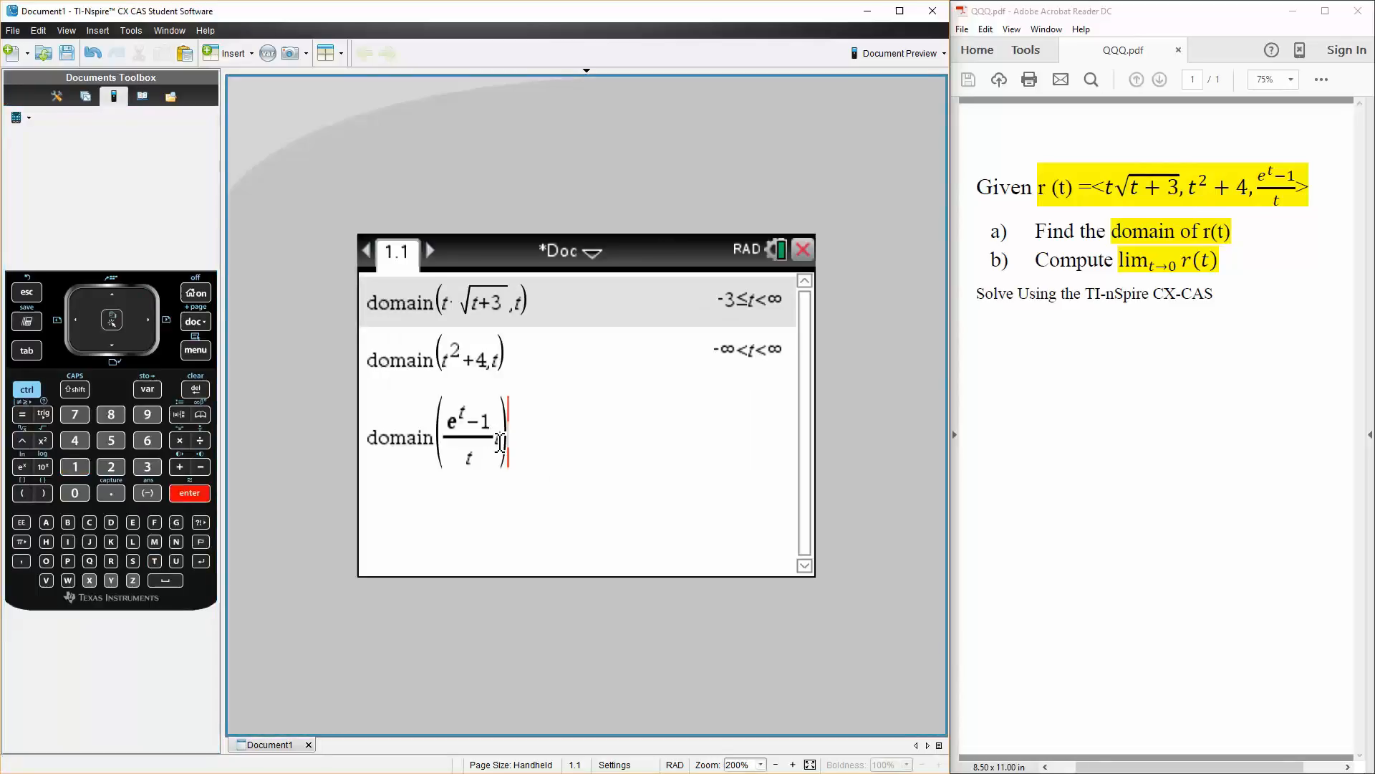
type(",t")
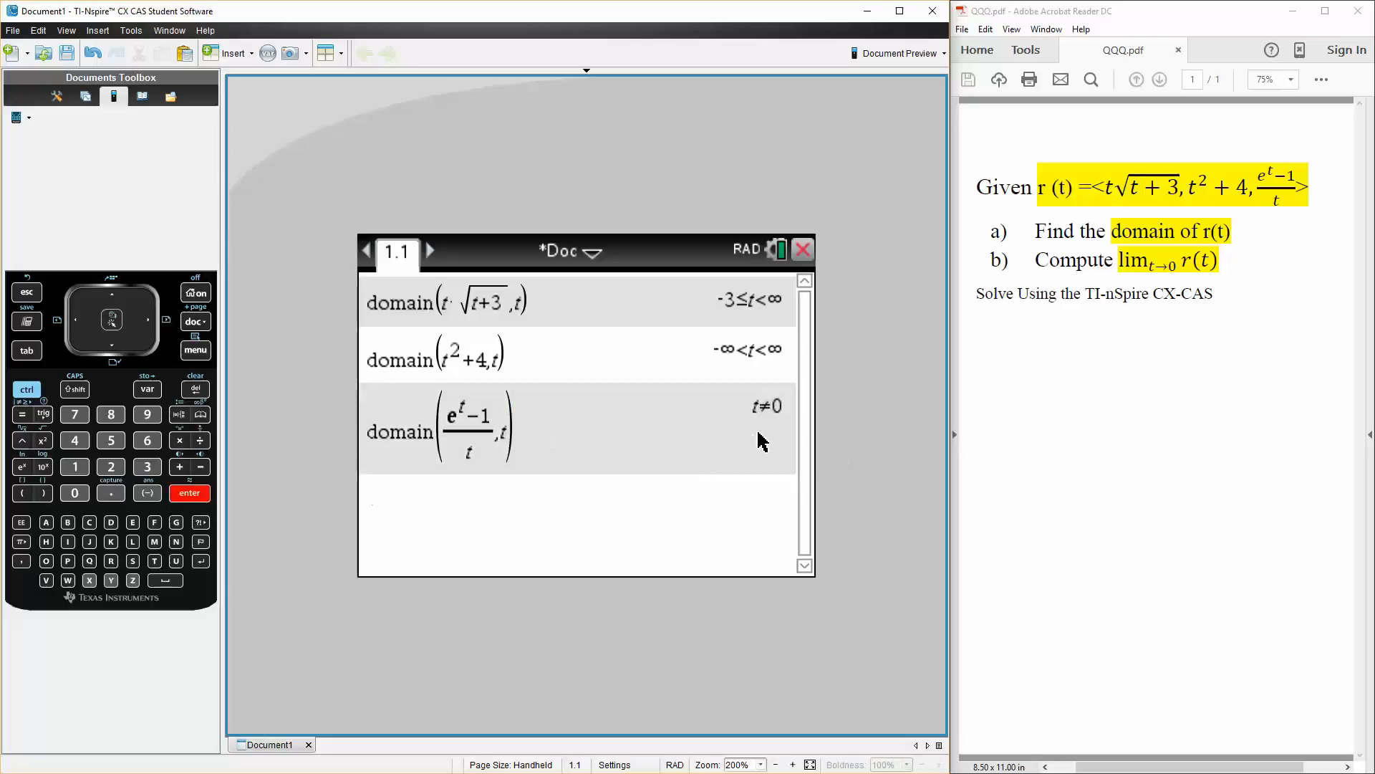
mouse_move(727, 337)
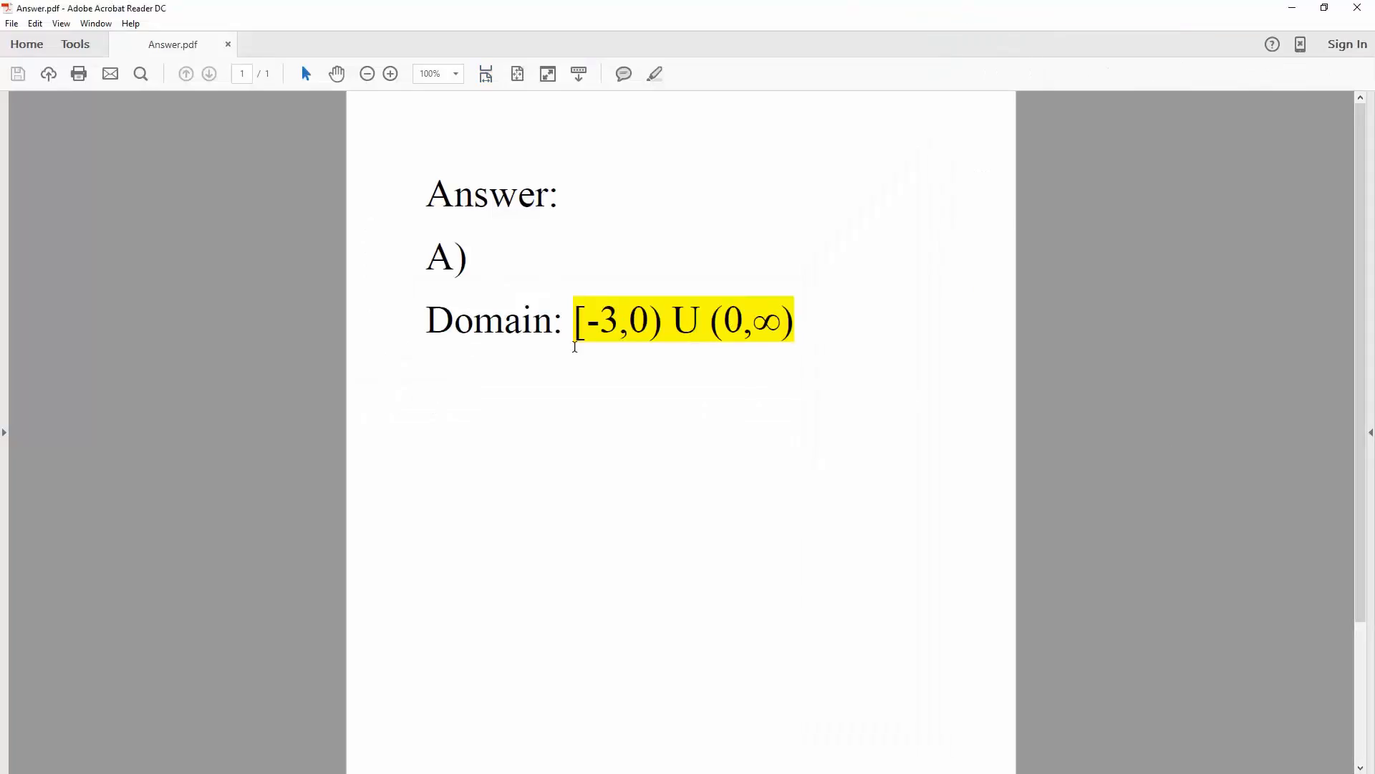
mouse_move(649, 348)
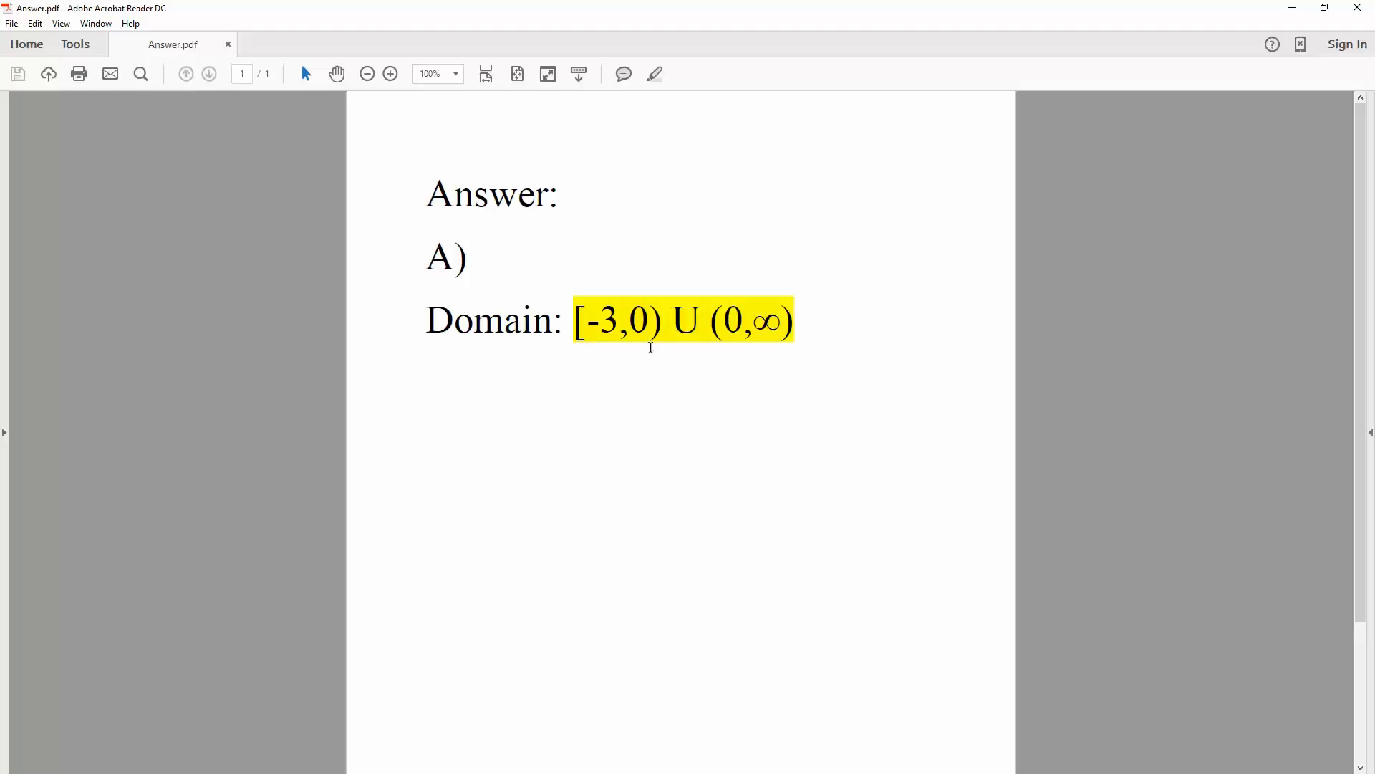
mouse_move(665, 340)
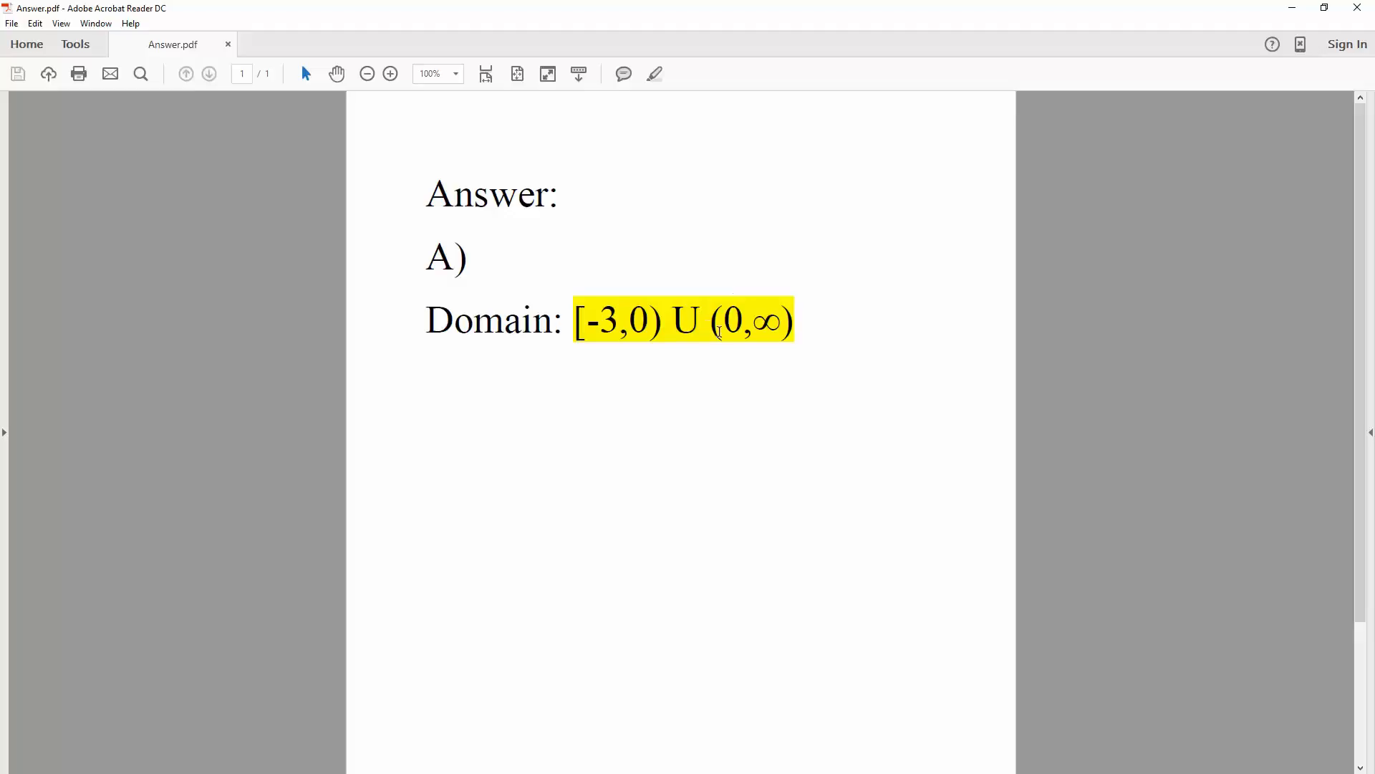
mouse_move(797, 302)
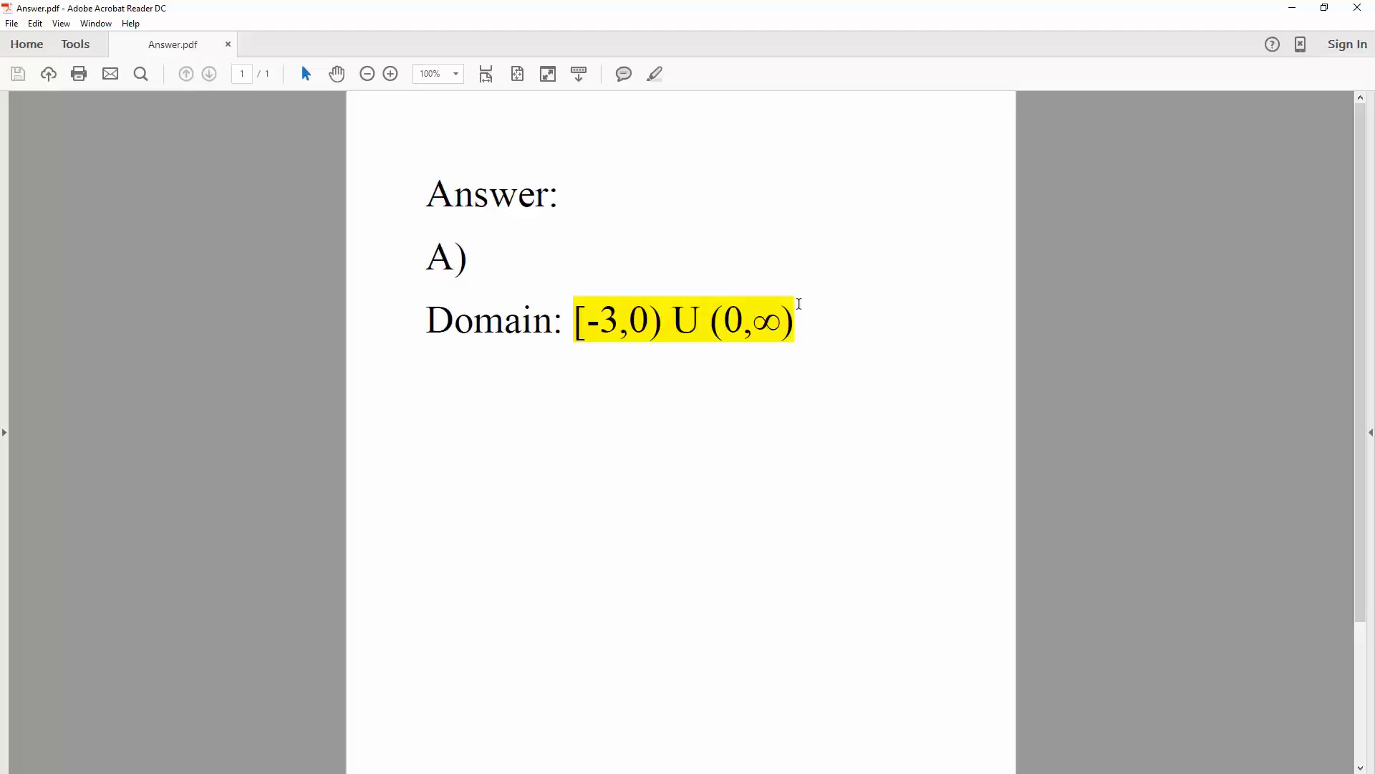
mouse_move(788, 305)
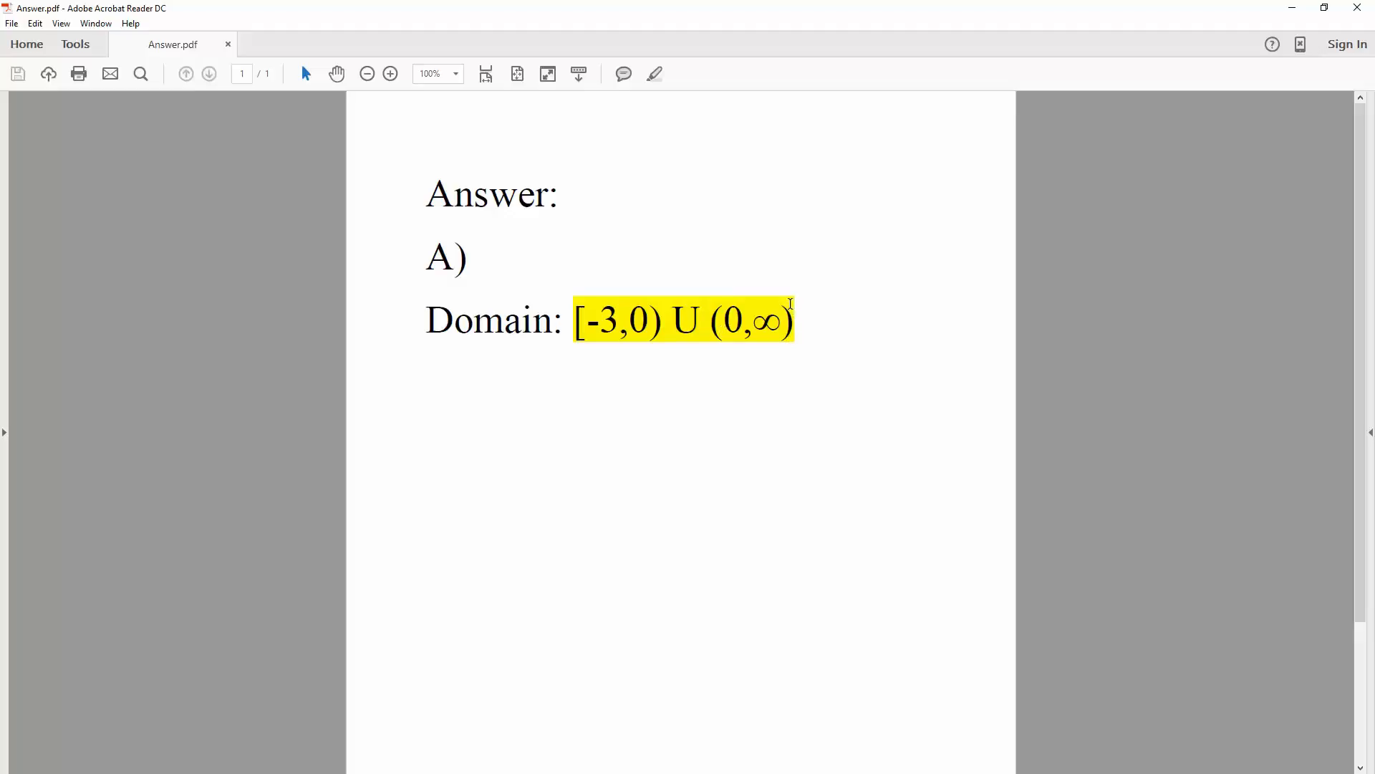
mouse_move(810, 347)
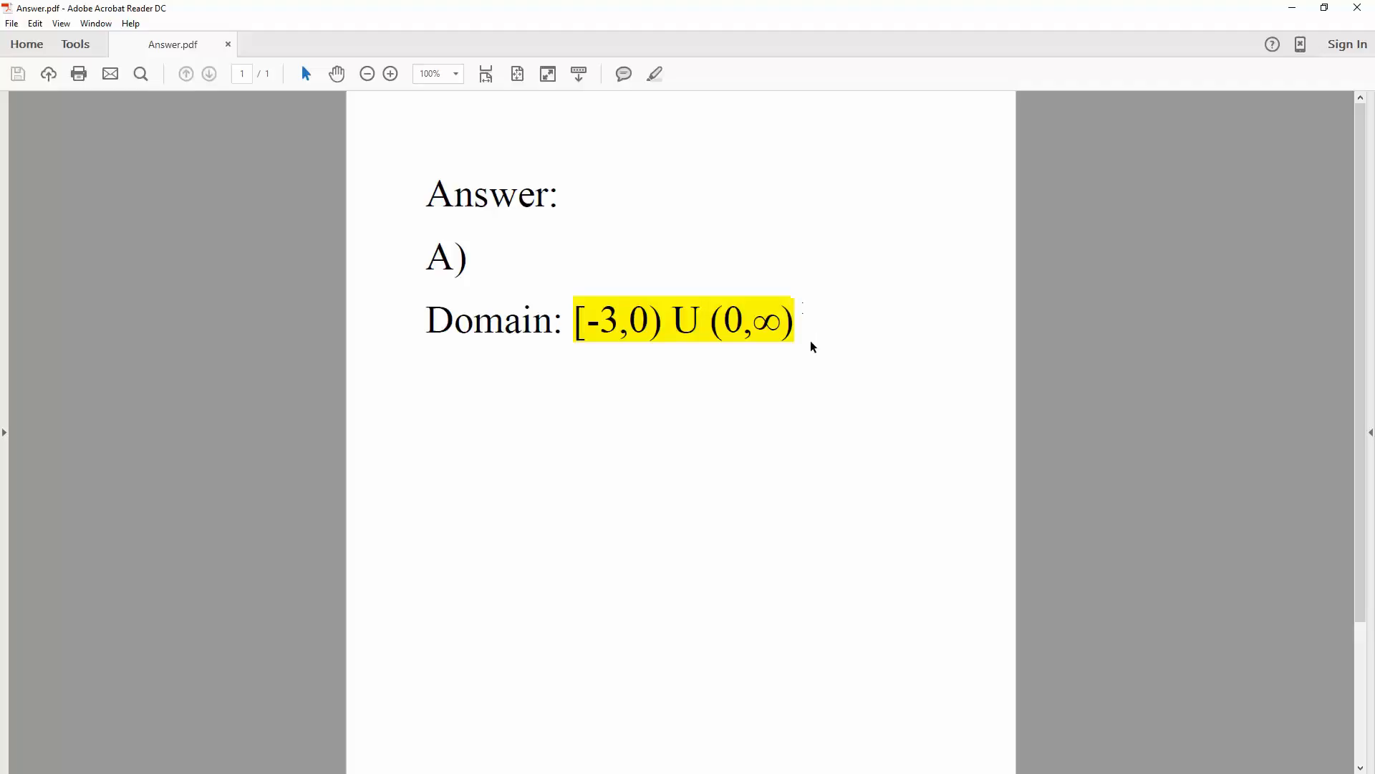
mouse_move(796, 282)
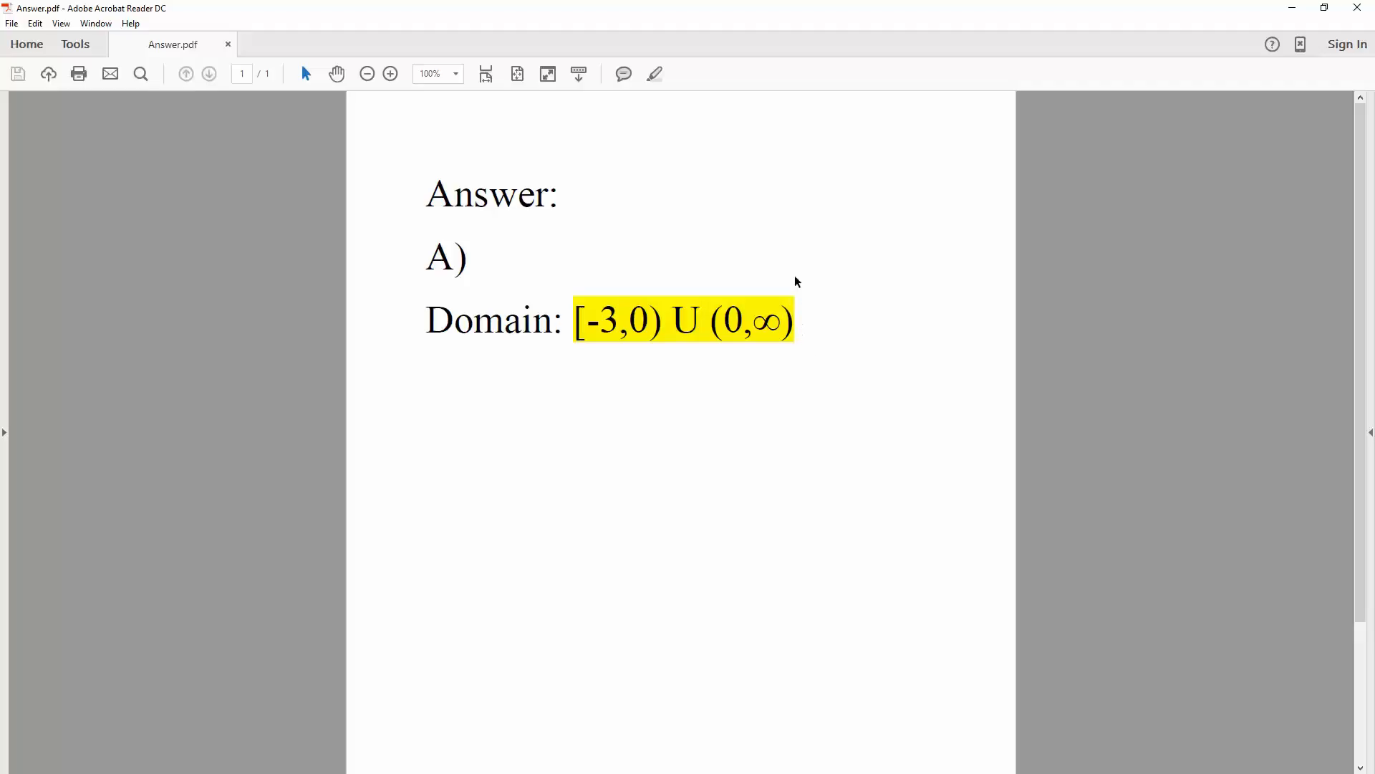
mouse_move(586, 298)
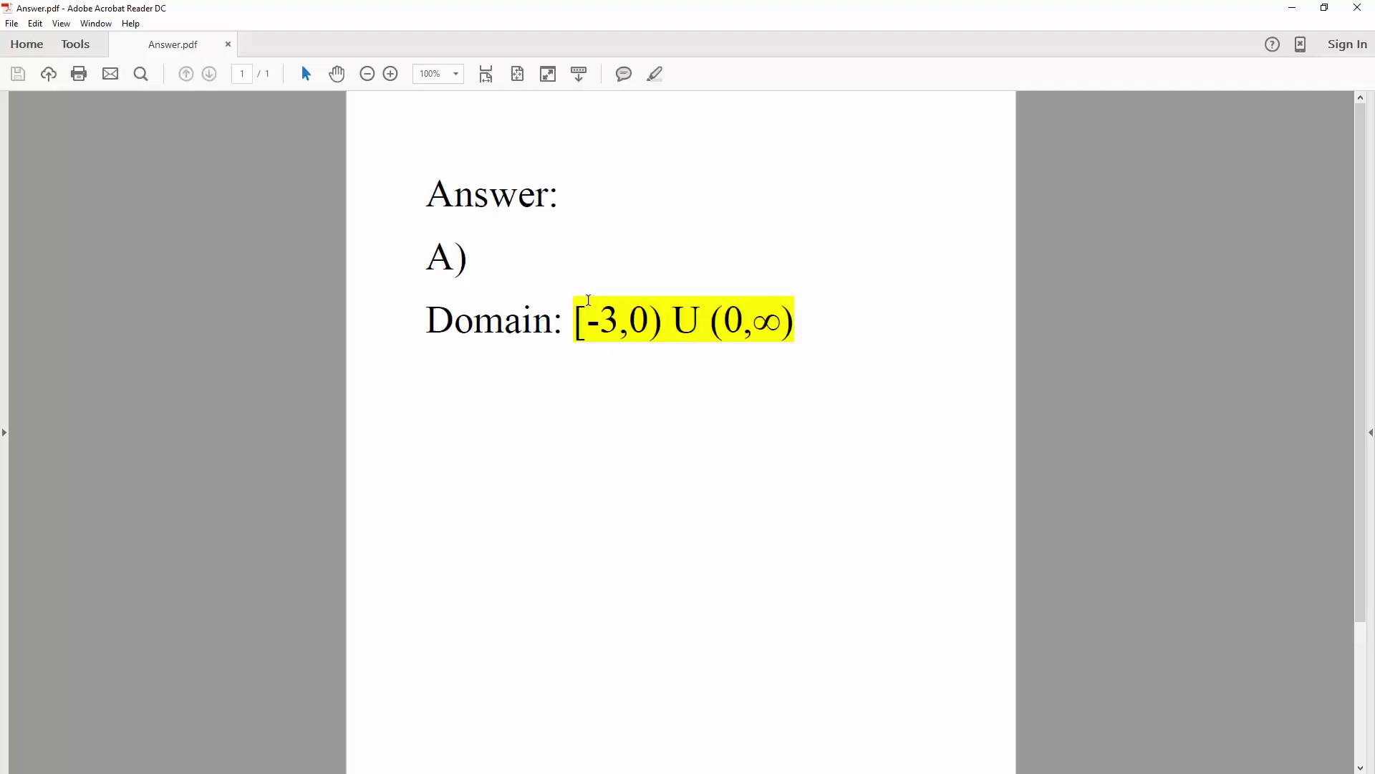
mouse_move(1215, 54)
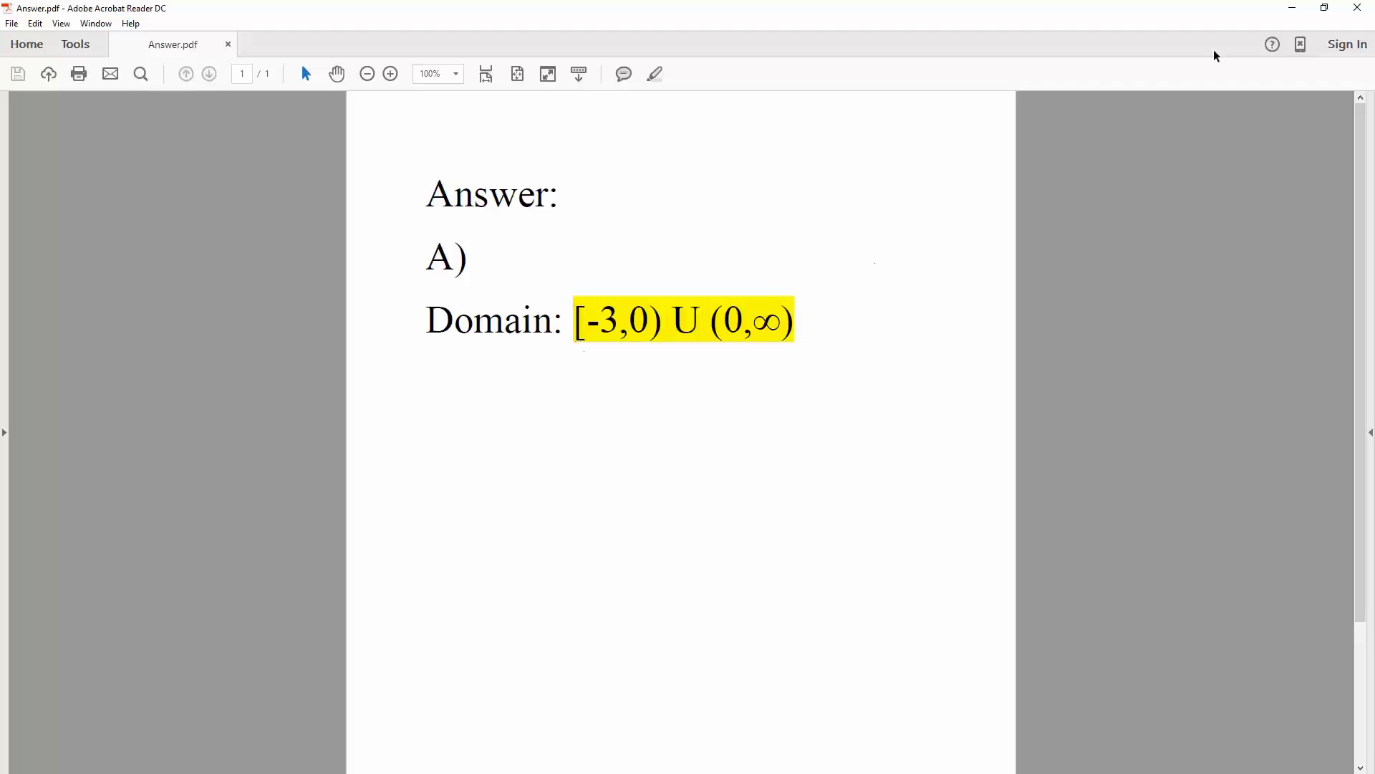
mouse_move(1290, 8)
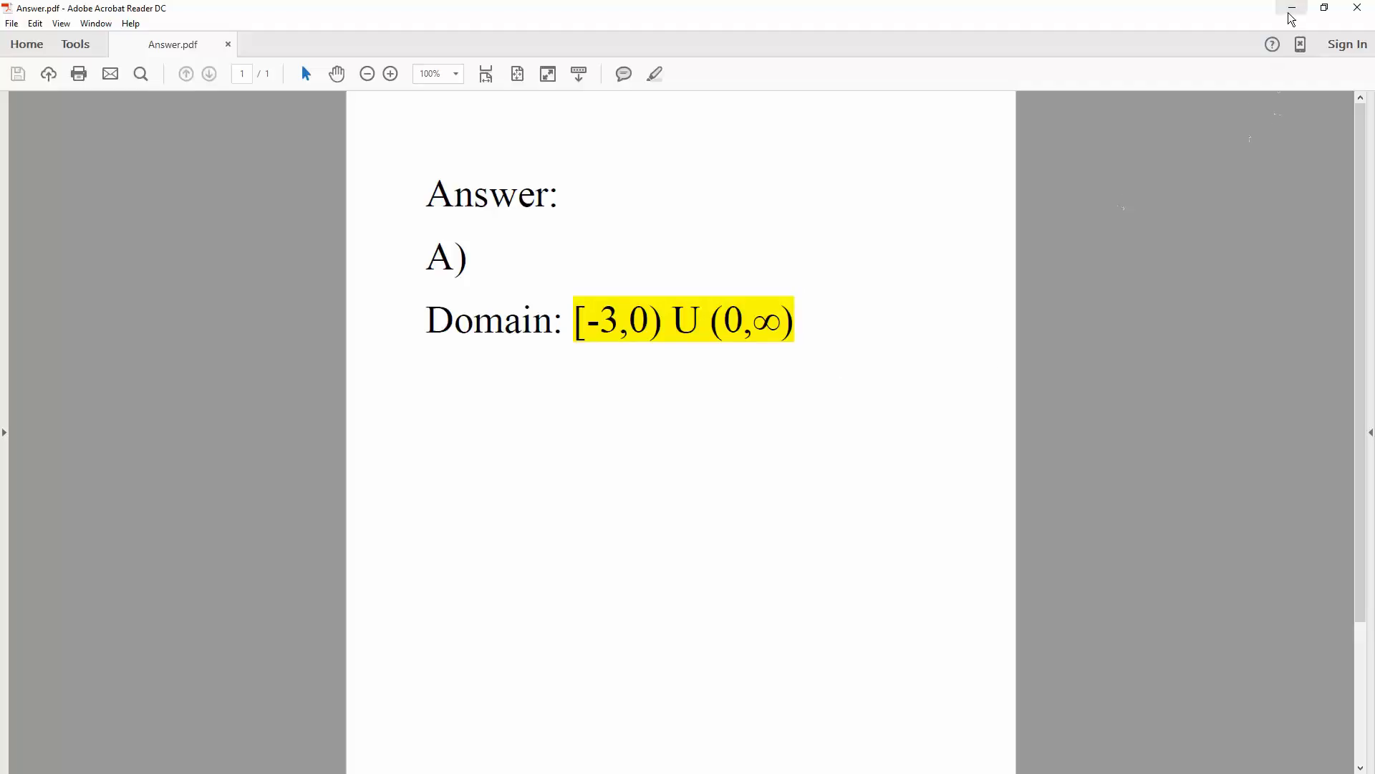
mouse_move(1290, 8)
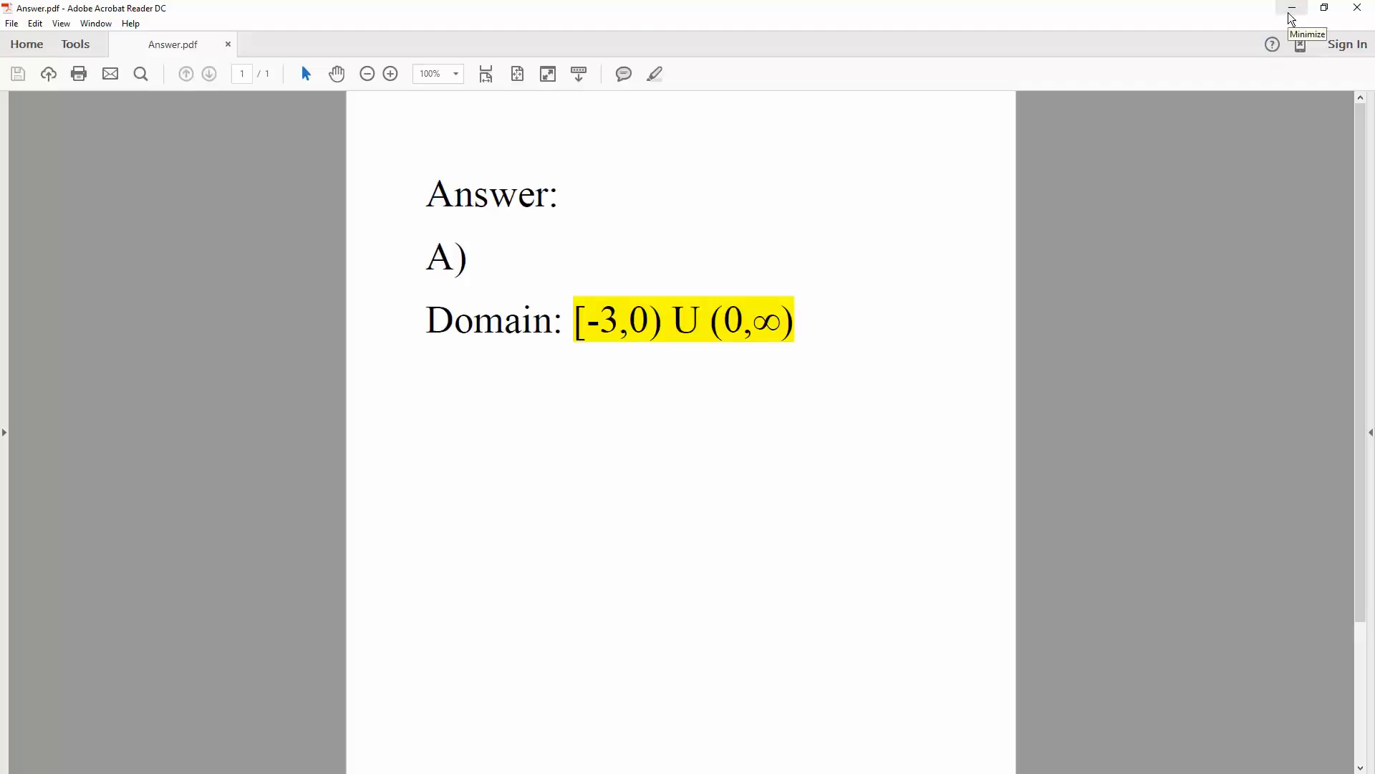
Step: Hide Acrobat and enter r:=[t·√(t+3), t²+4, (e^t−1)/t] using the keypad
left_click(1290, 10)
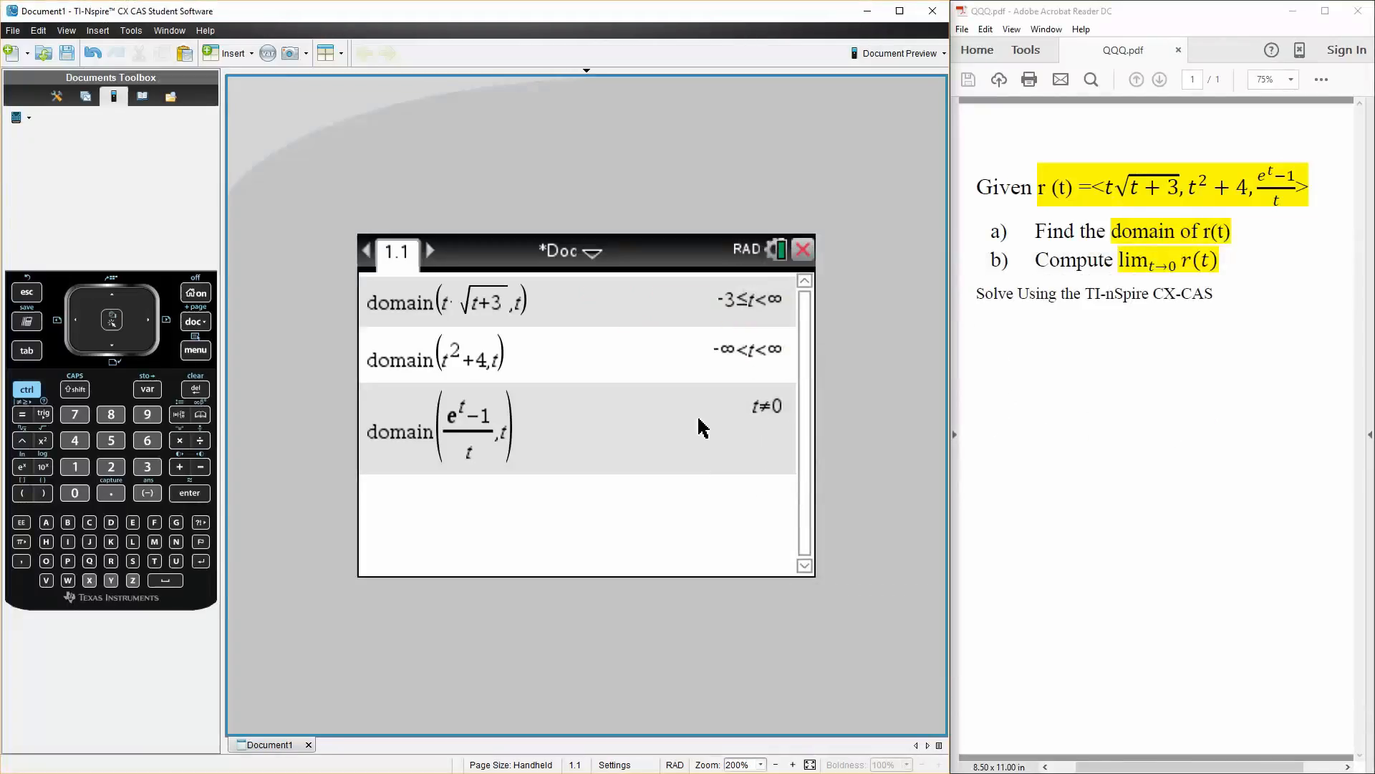
mouse_move(494, 547)
type("r")
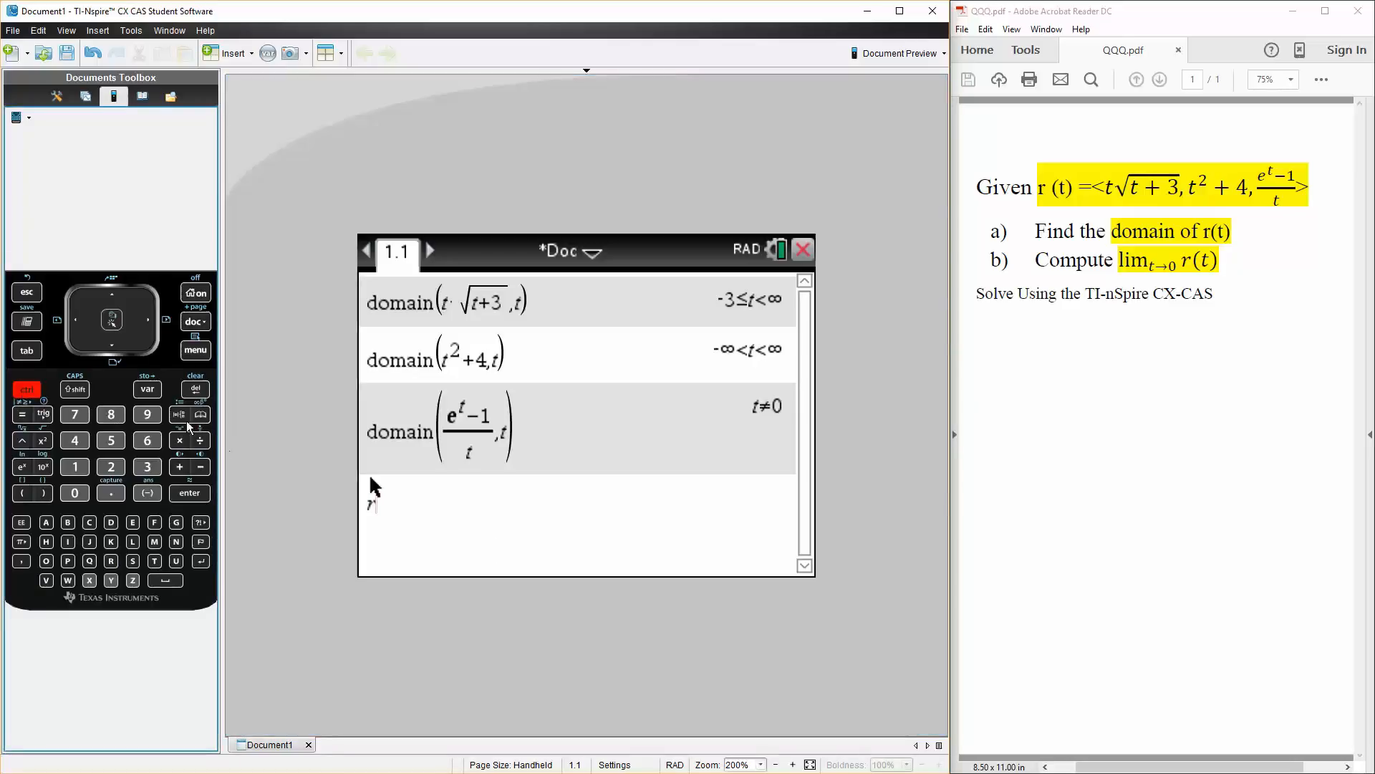
left_click(27, 389)
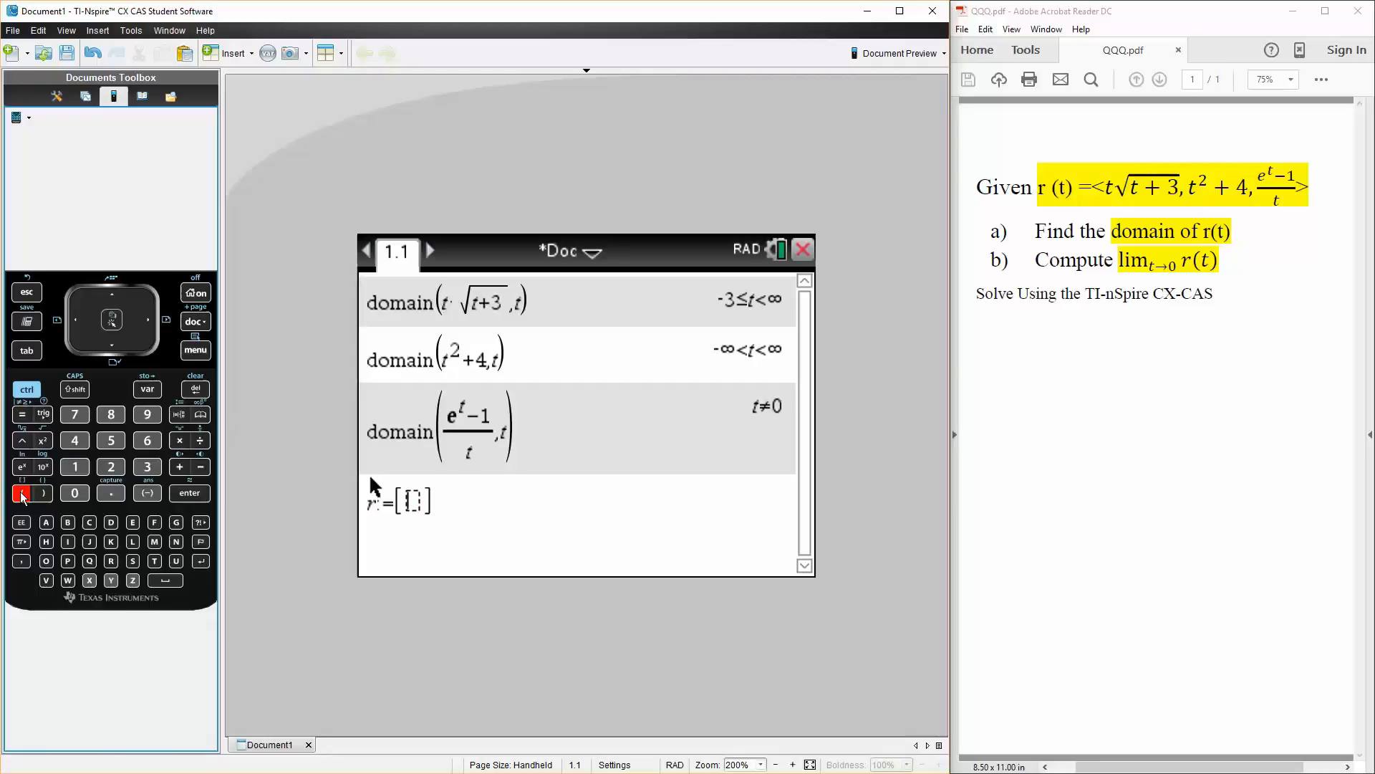
left_click(179, 439)
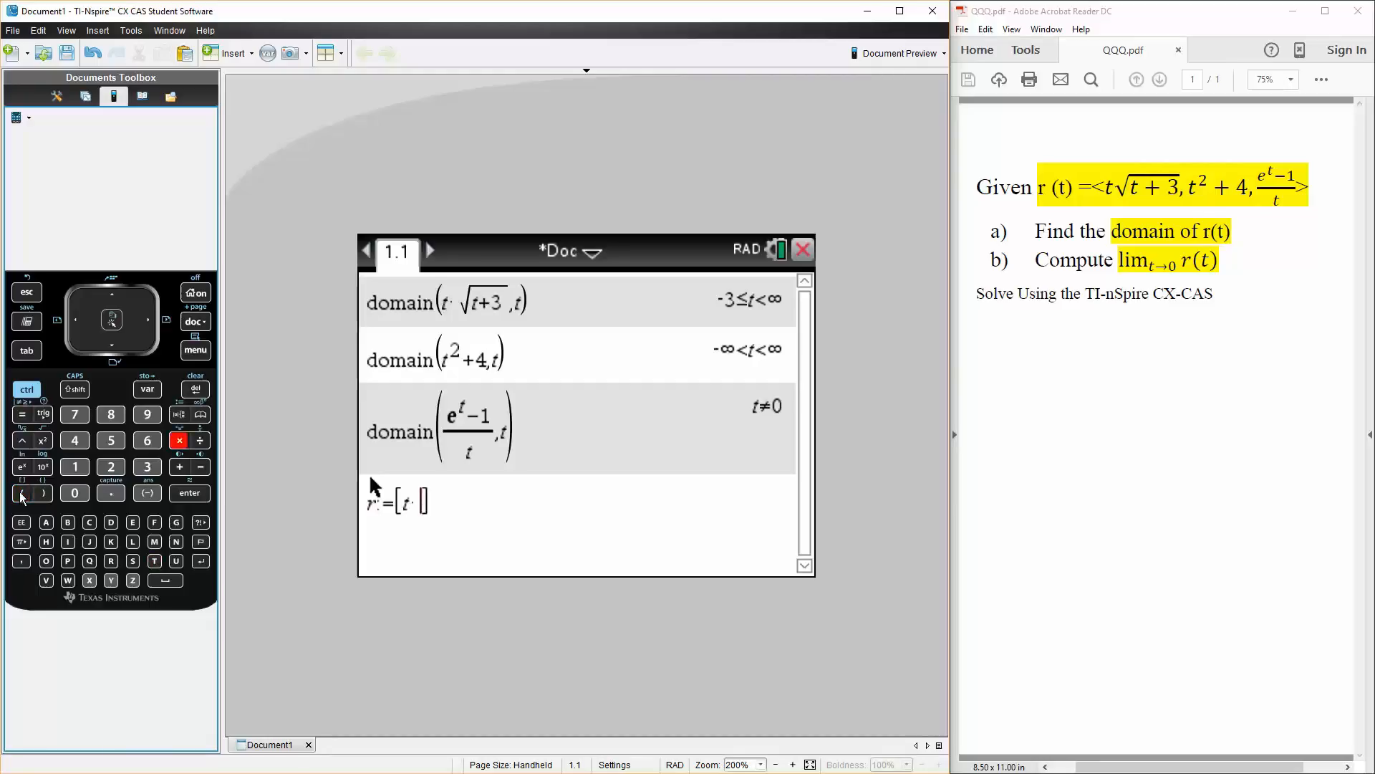
left_click(20, 439)
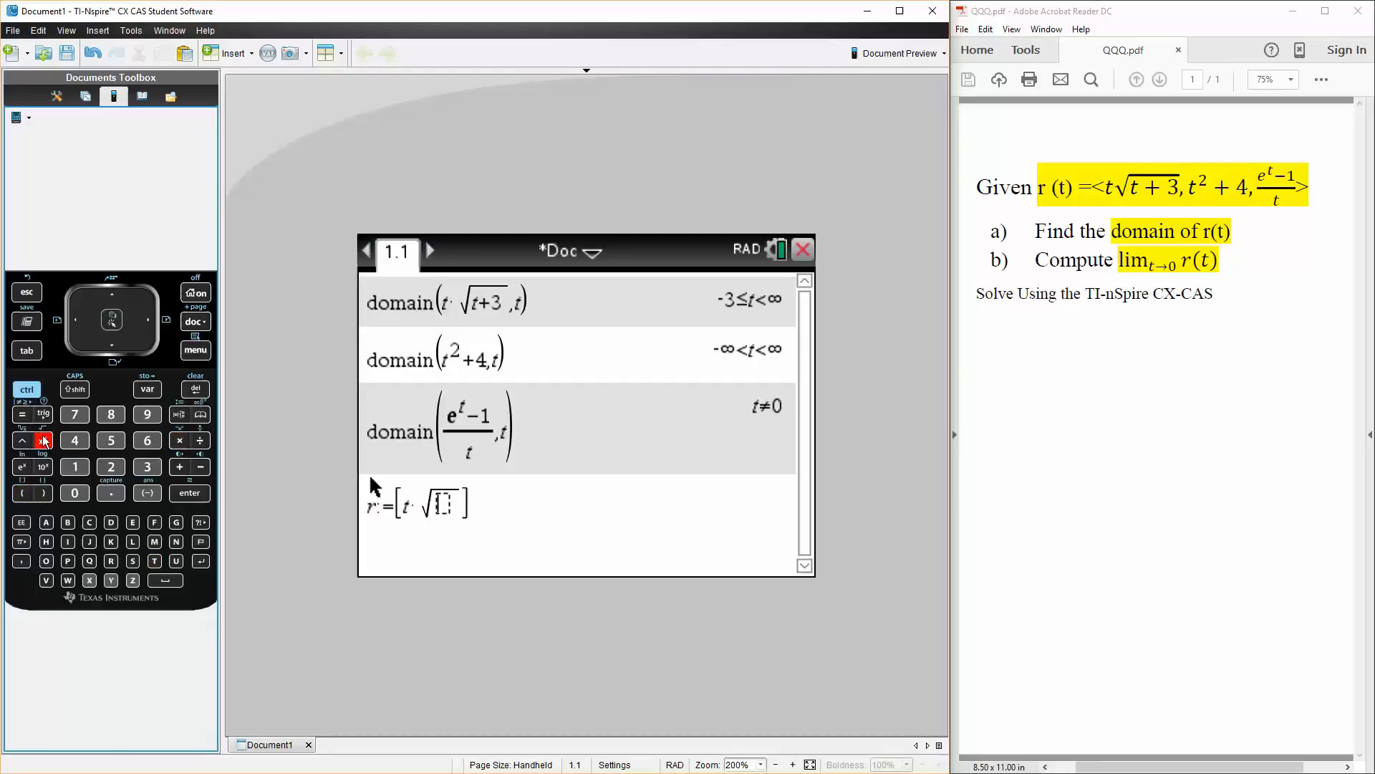
left_click(177, 466)
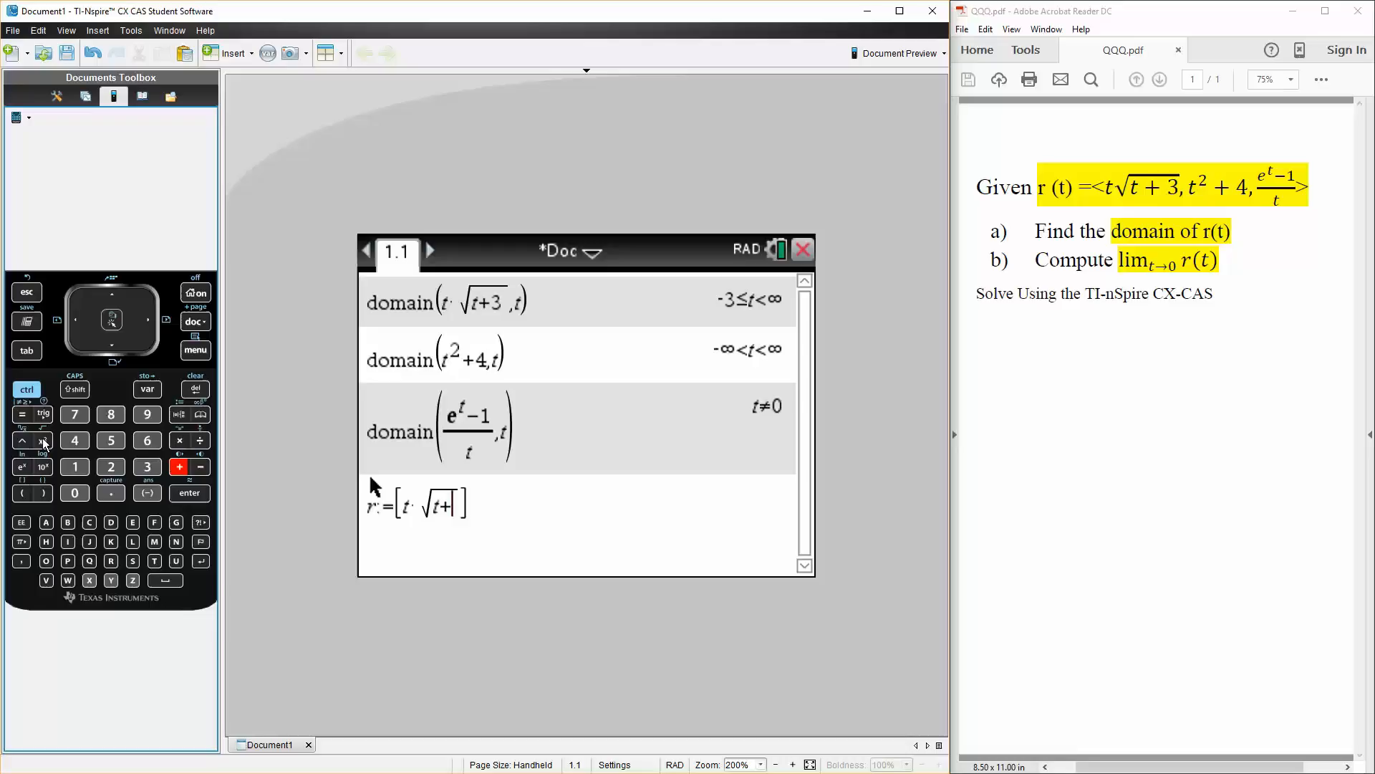
type("3")
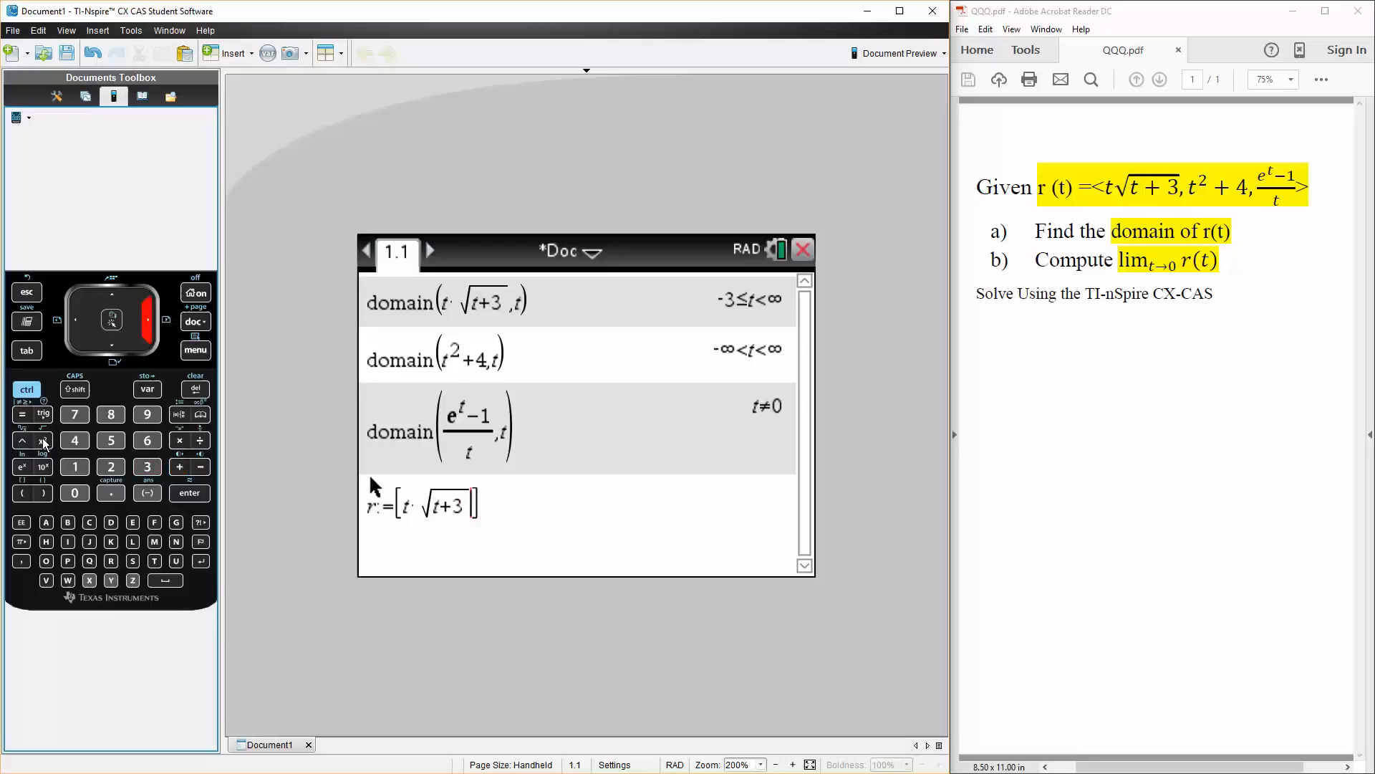
type(",")
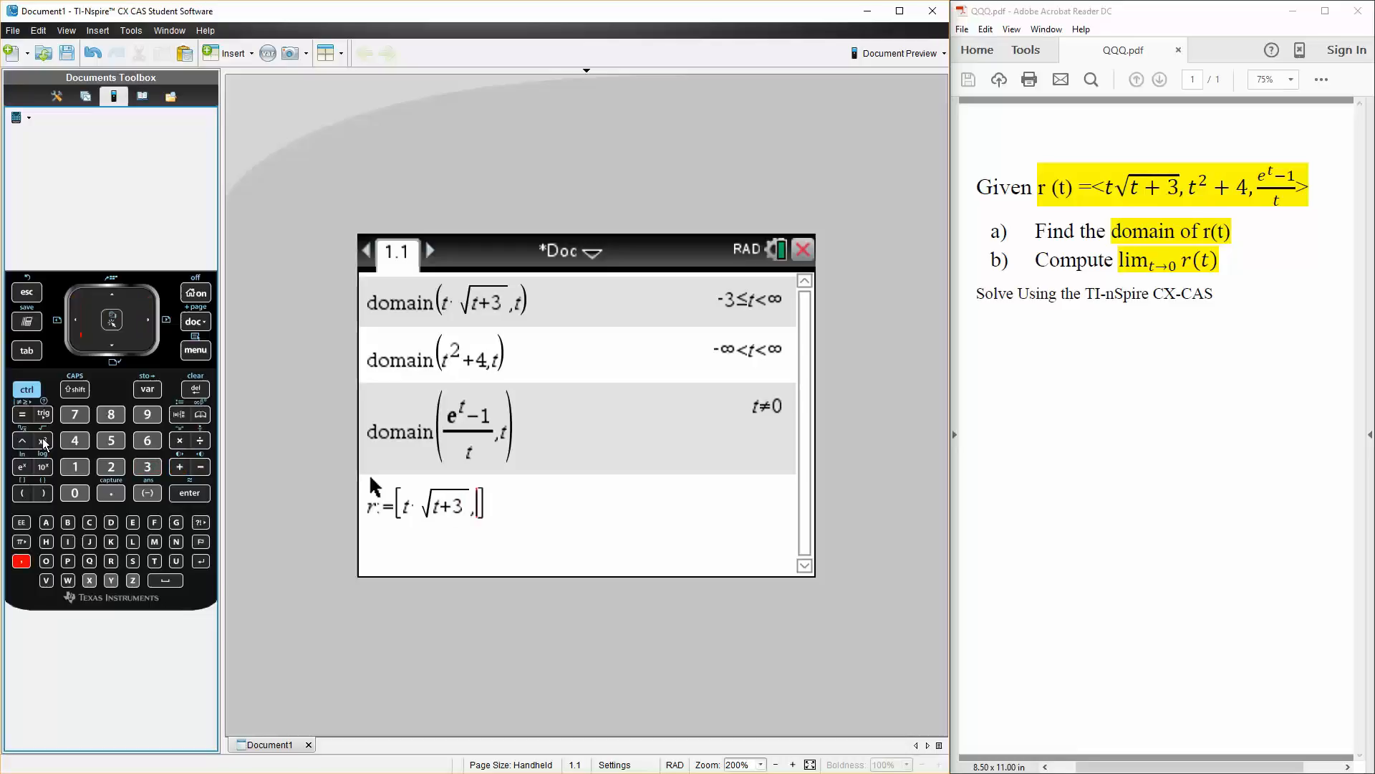
left_click(111, 465)
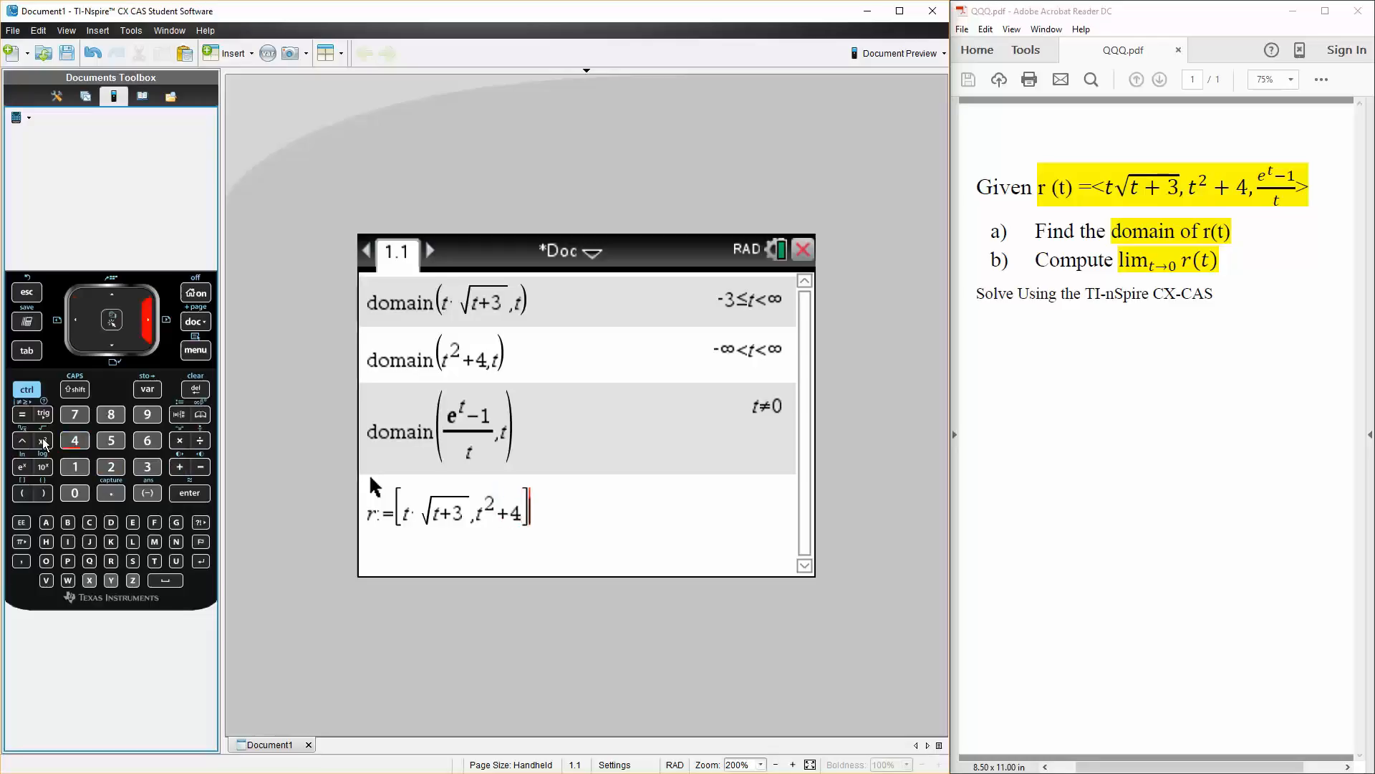
type(",□/□")
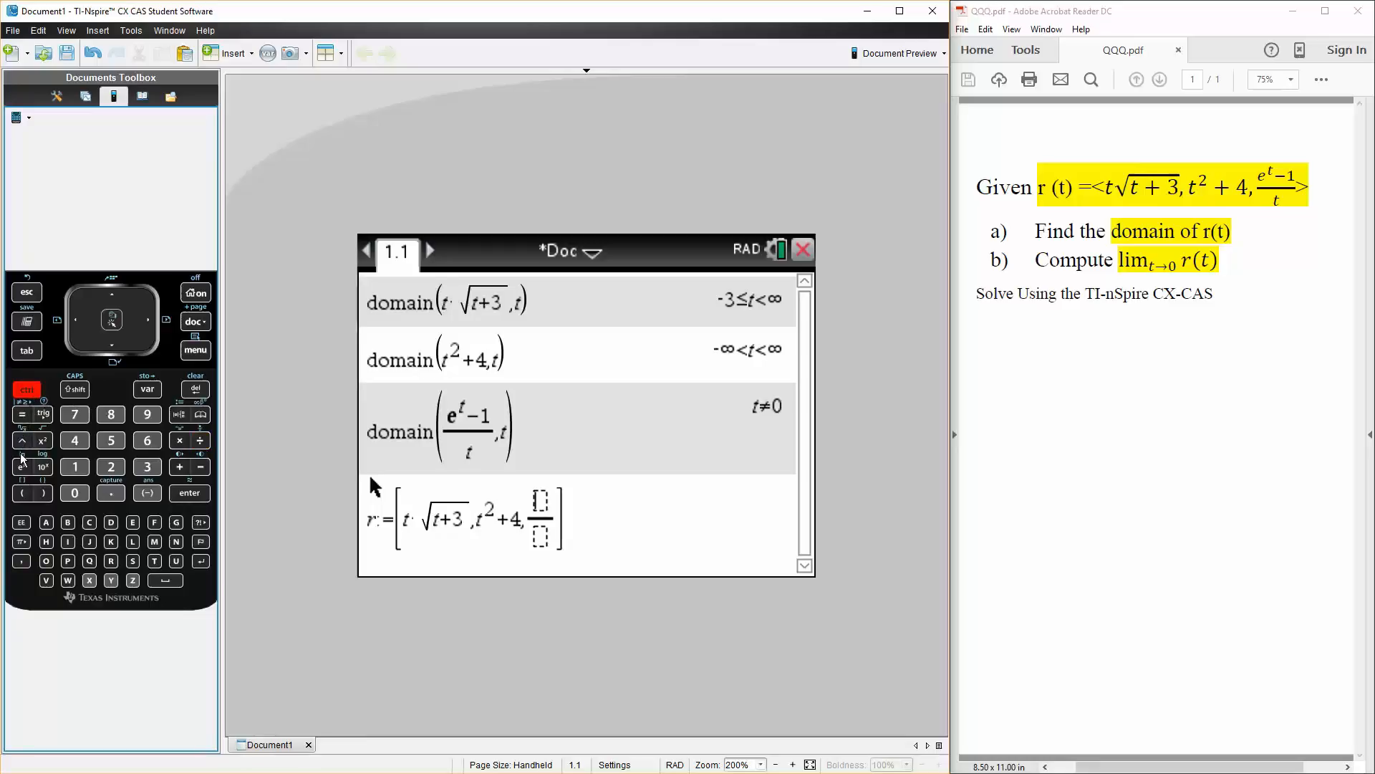
left_click(20, 466)
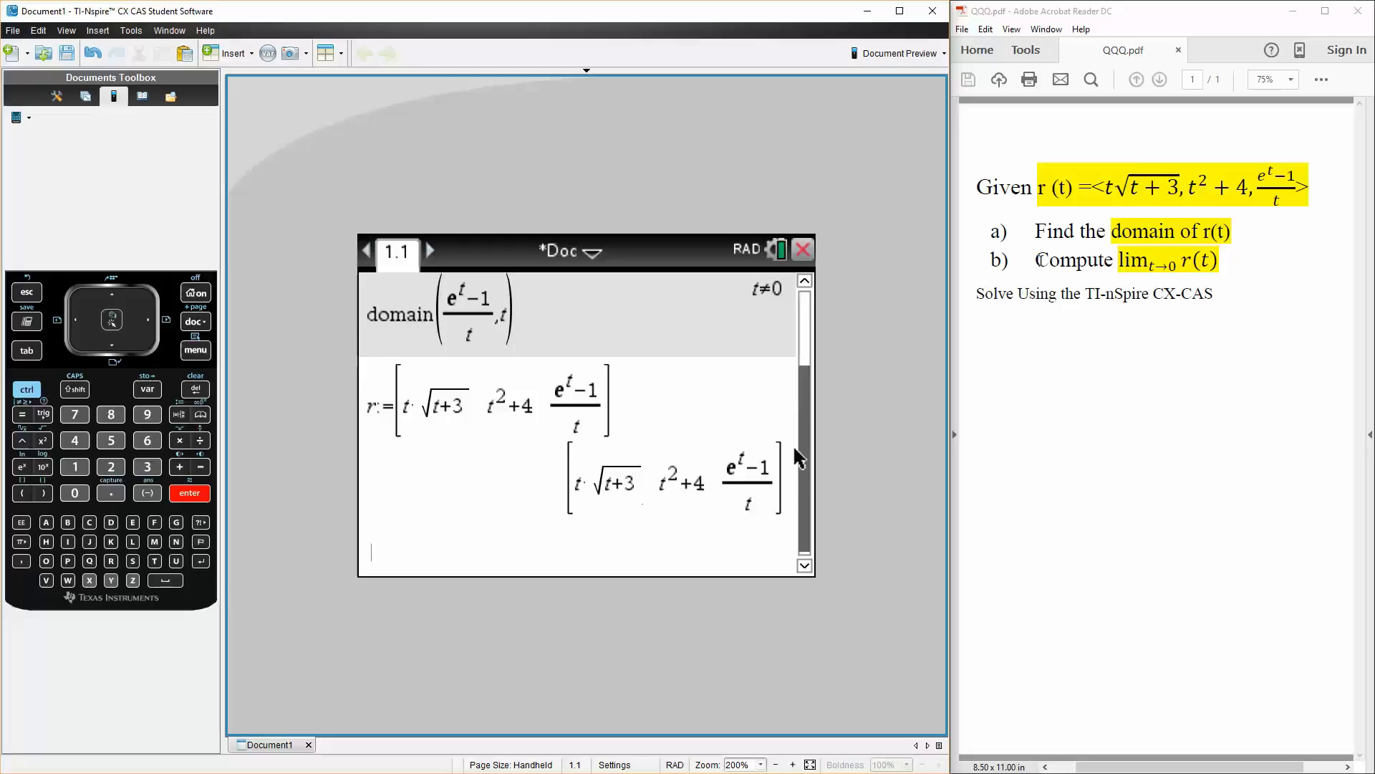
mouse_move(816, 646)
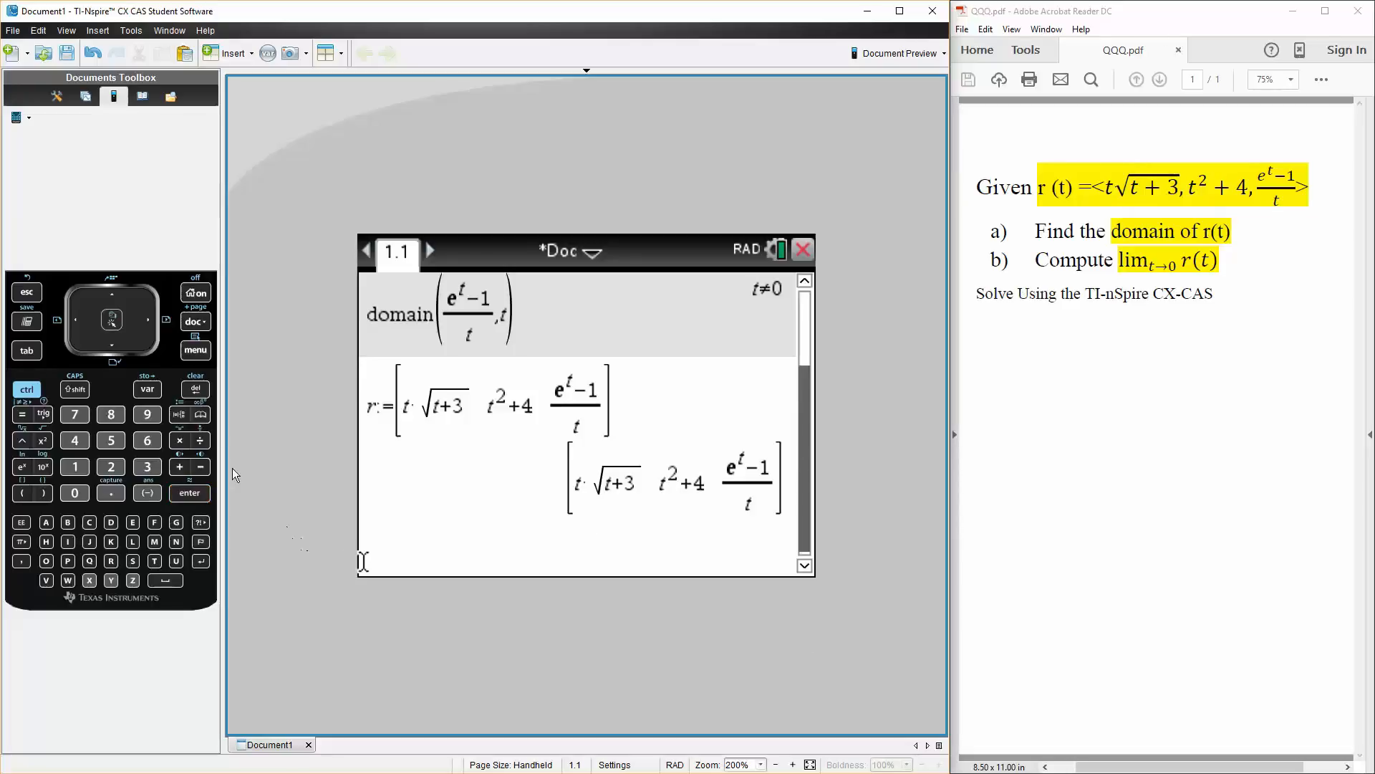
Step: Evaluate the limit of the vector as t→0 with the limit template, returning [0 4 1]
left_click(196, 350)
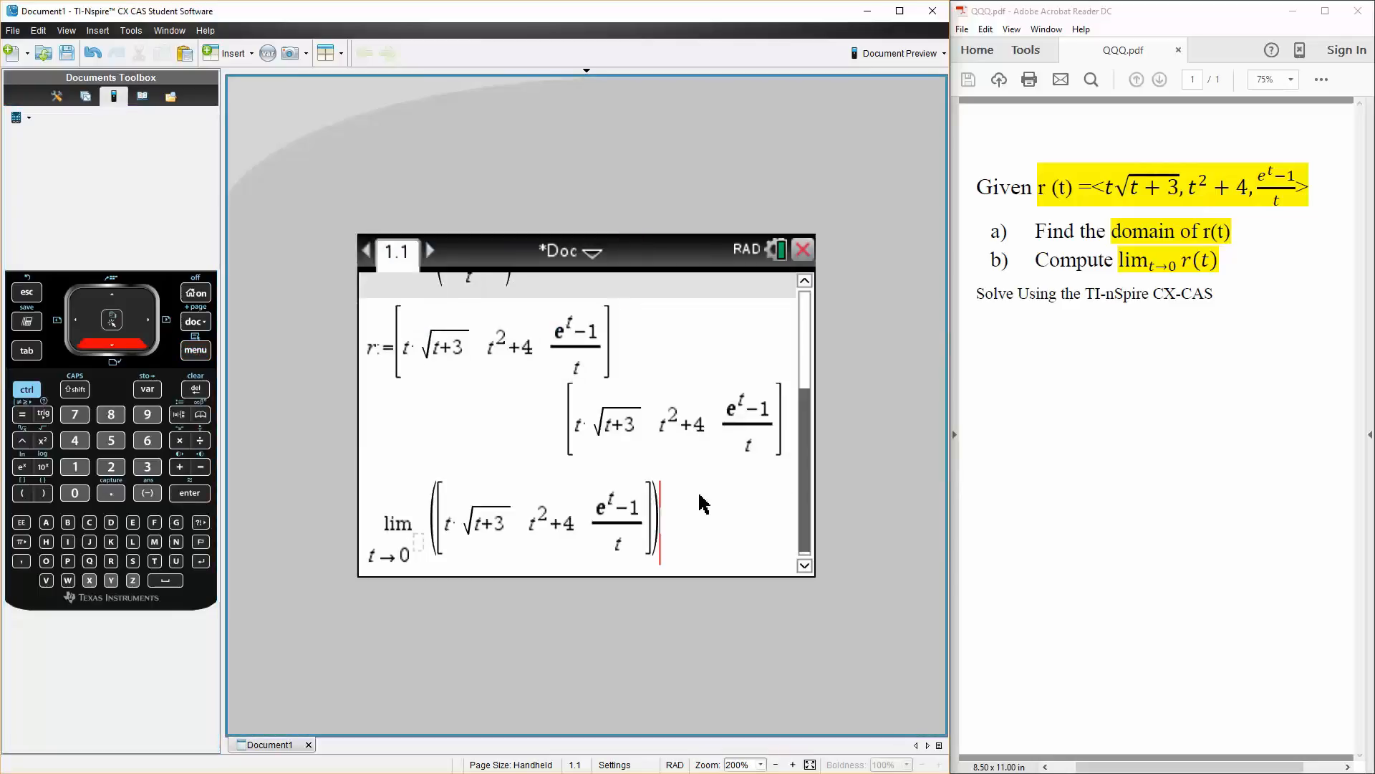
key("enter")
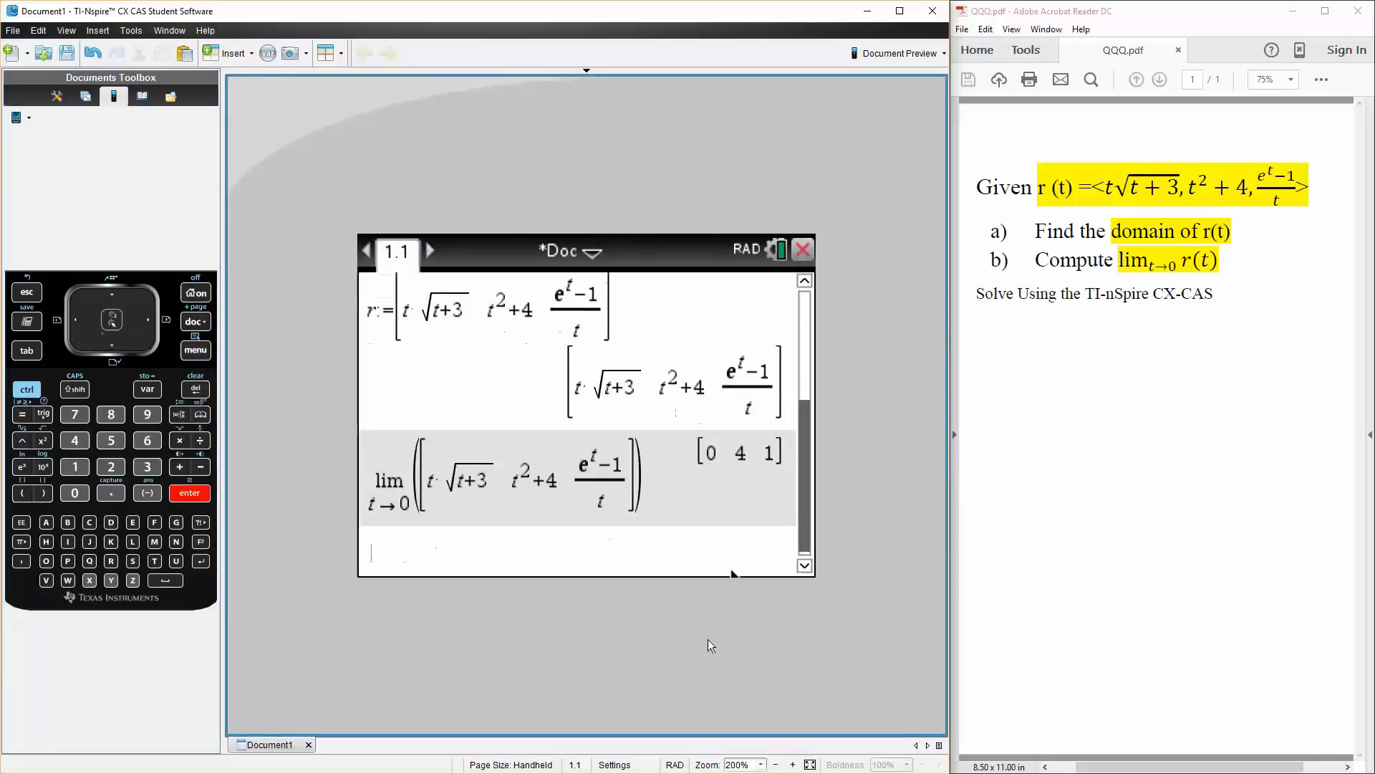
mouse_move(754, 480)
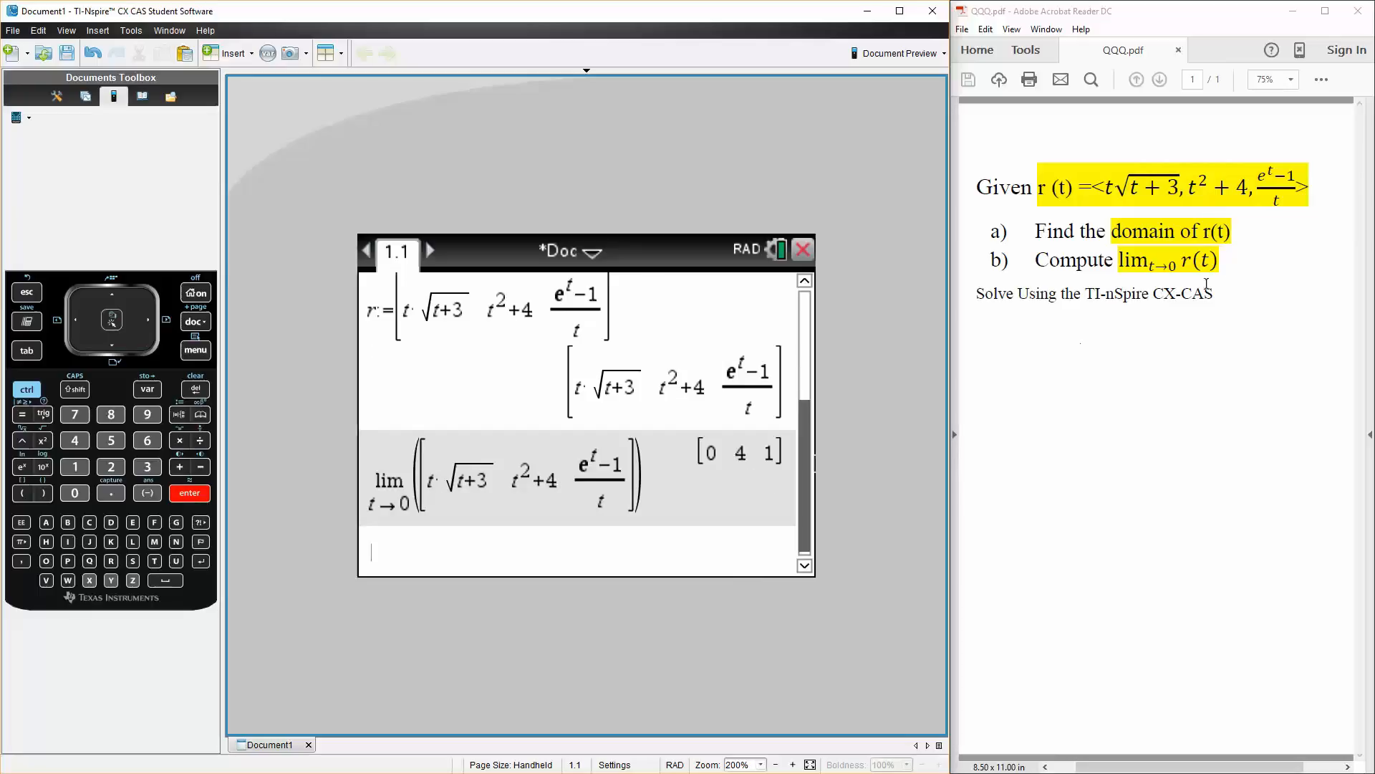
mouse_move(1193, 360)
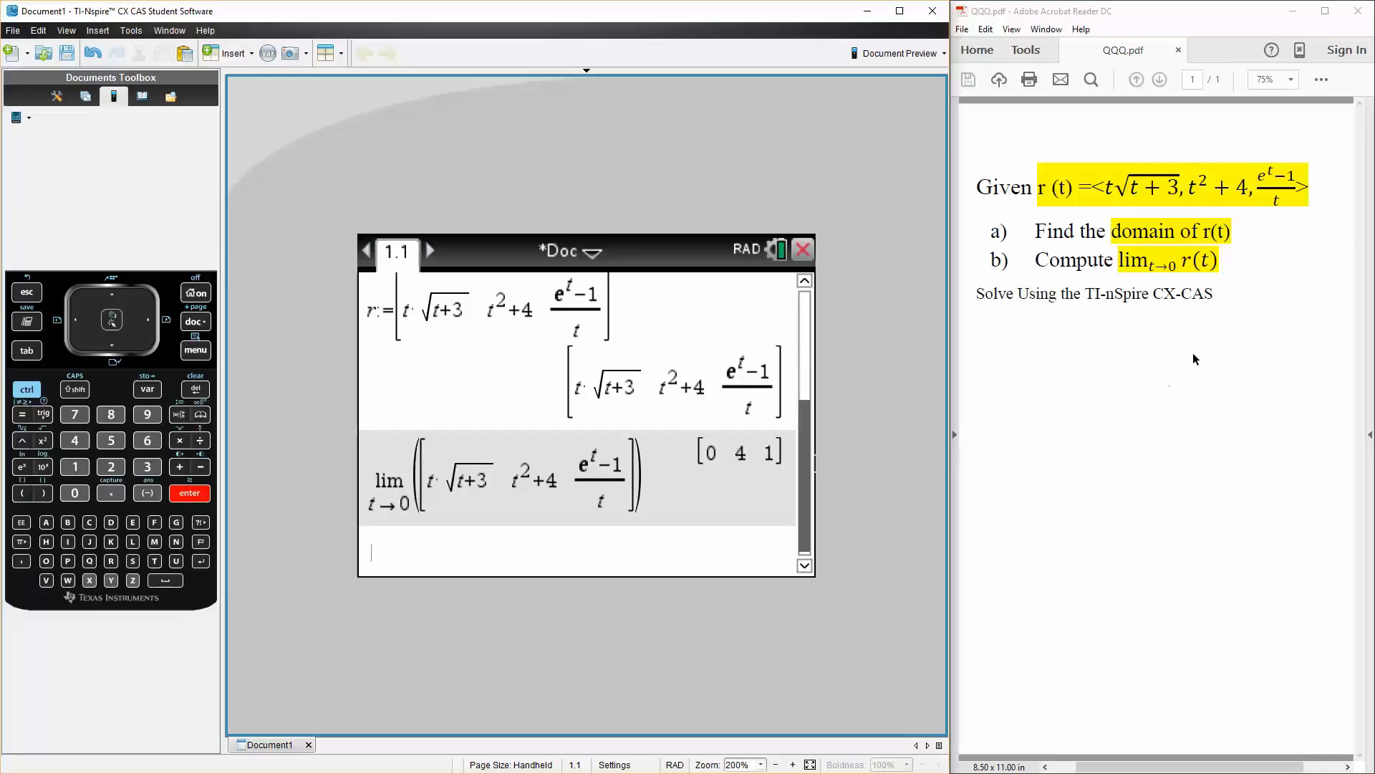